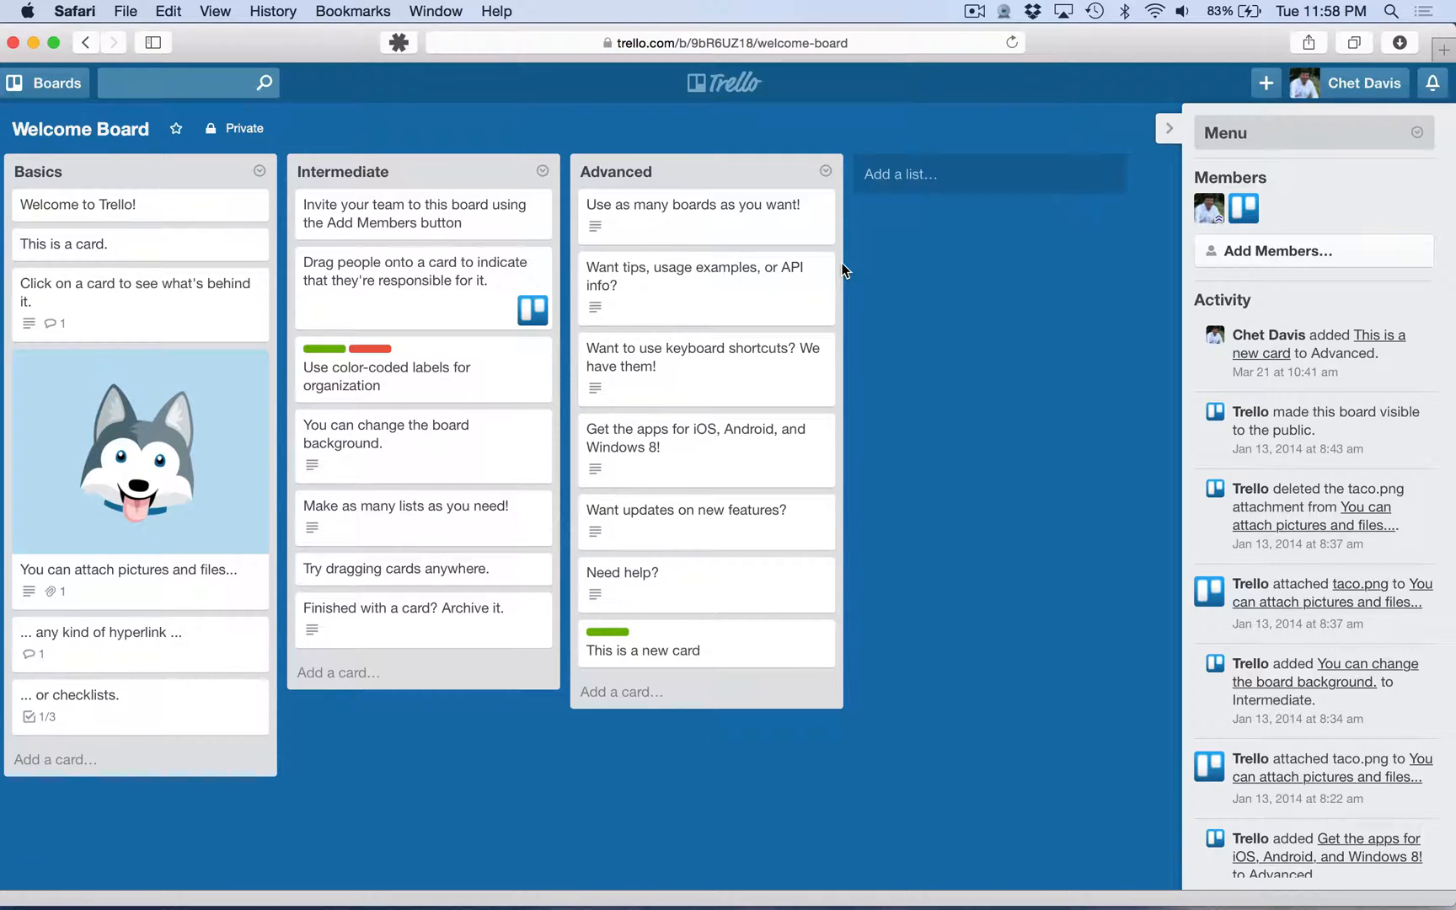
mouse_move(1170, 128)
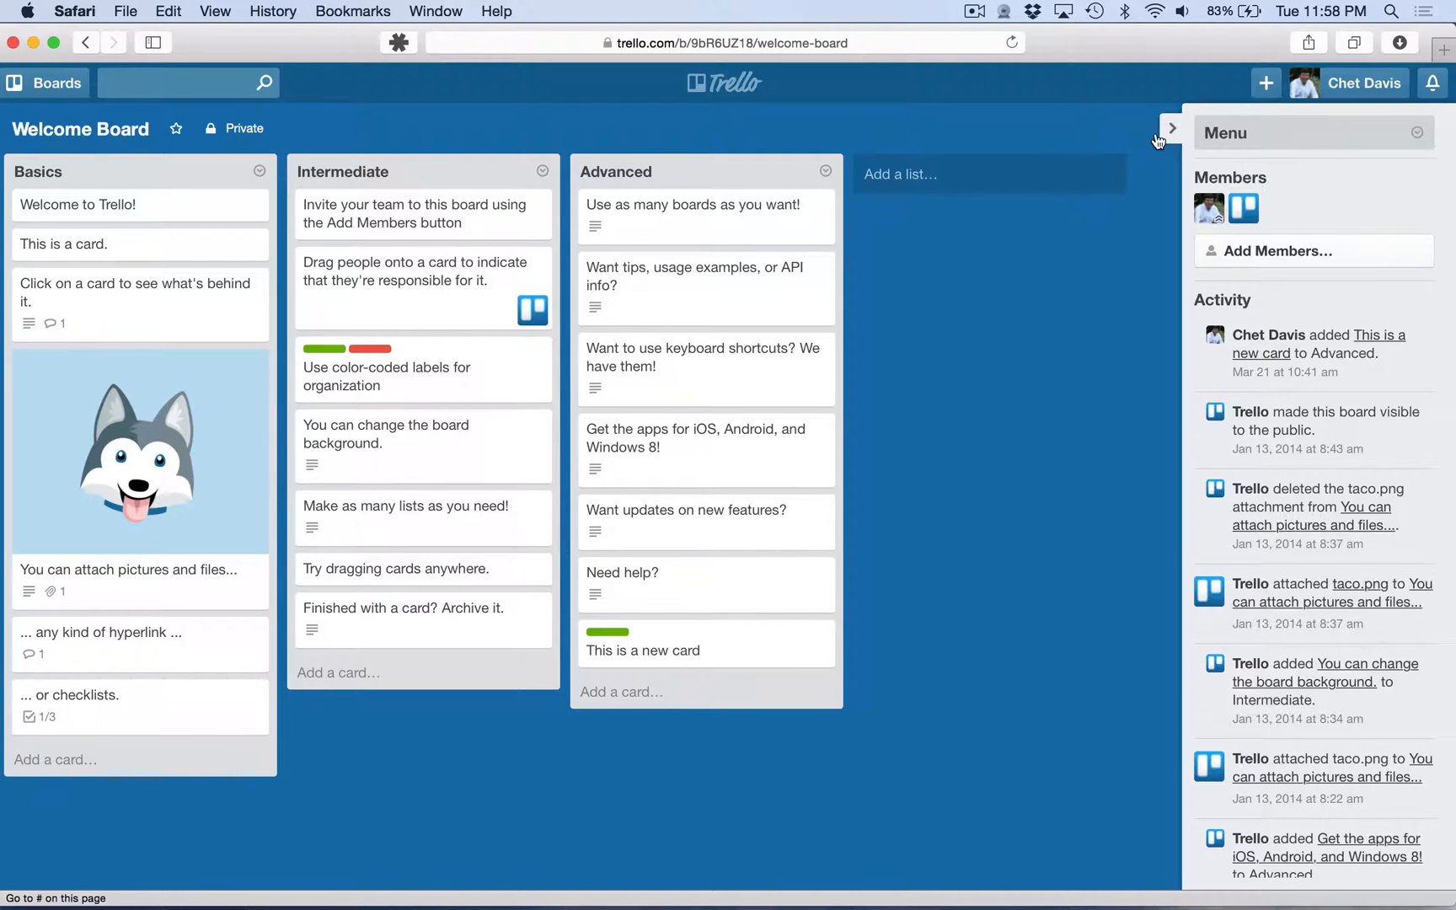
- Hide the Welcome Board's side menu and bring up quick edit on the husky picture card
click(1171, 128)
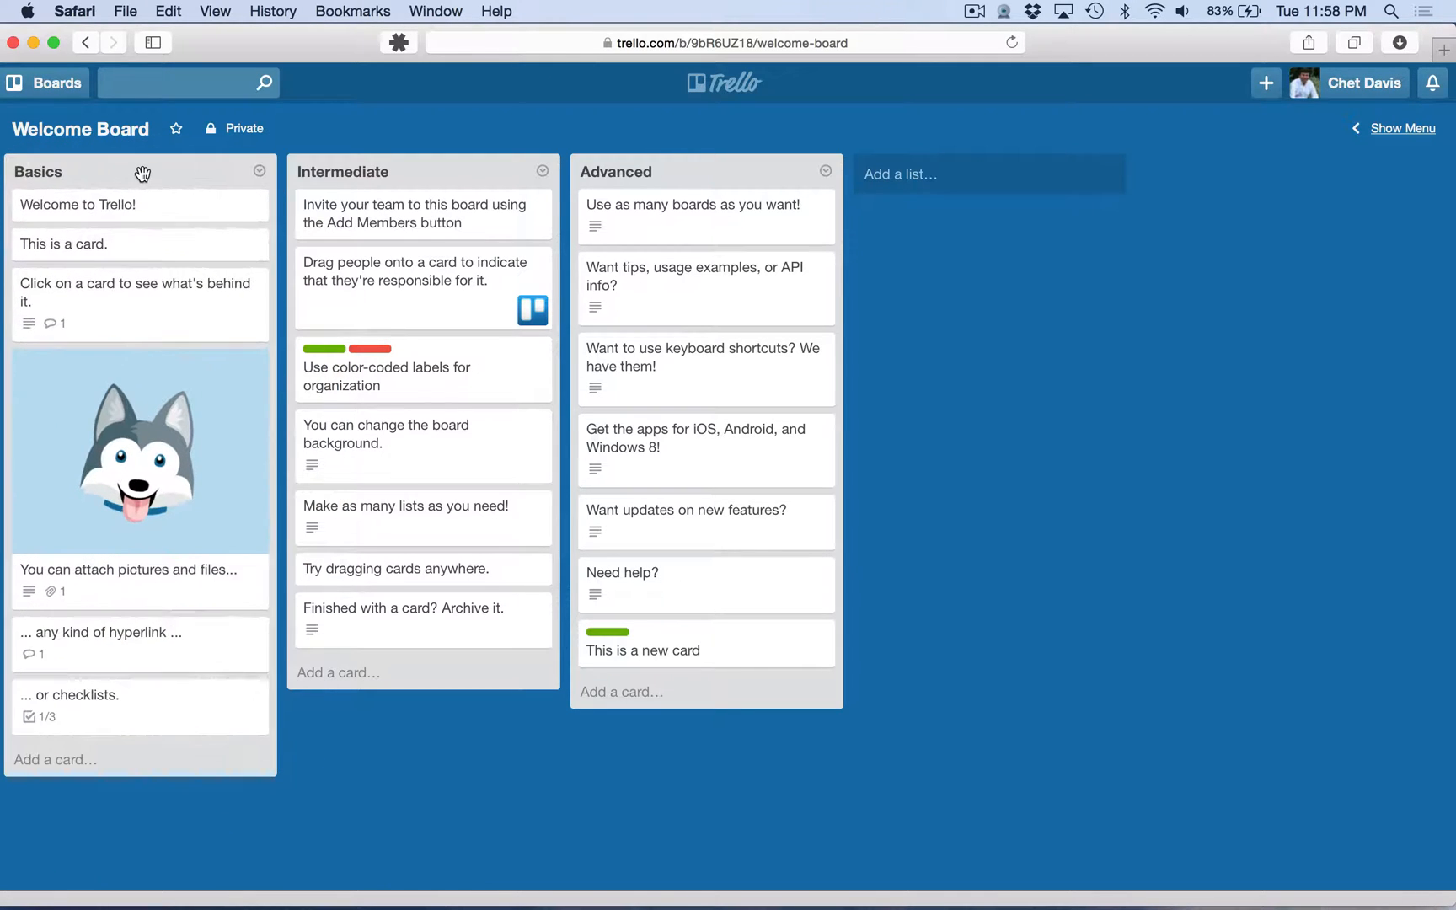
mouse_move(189, 318)
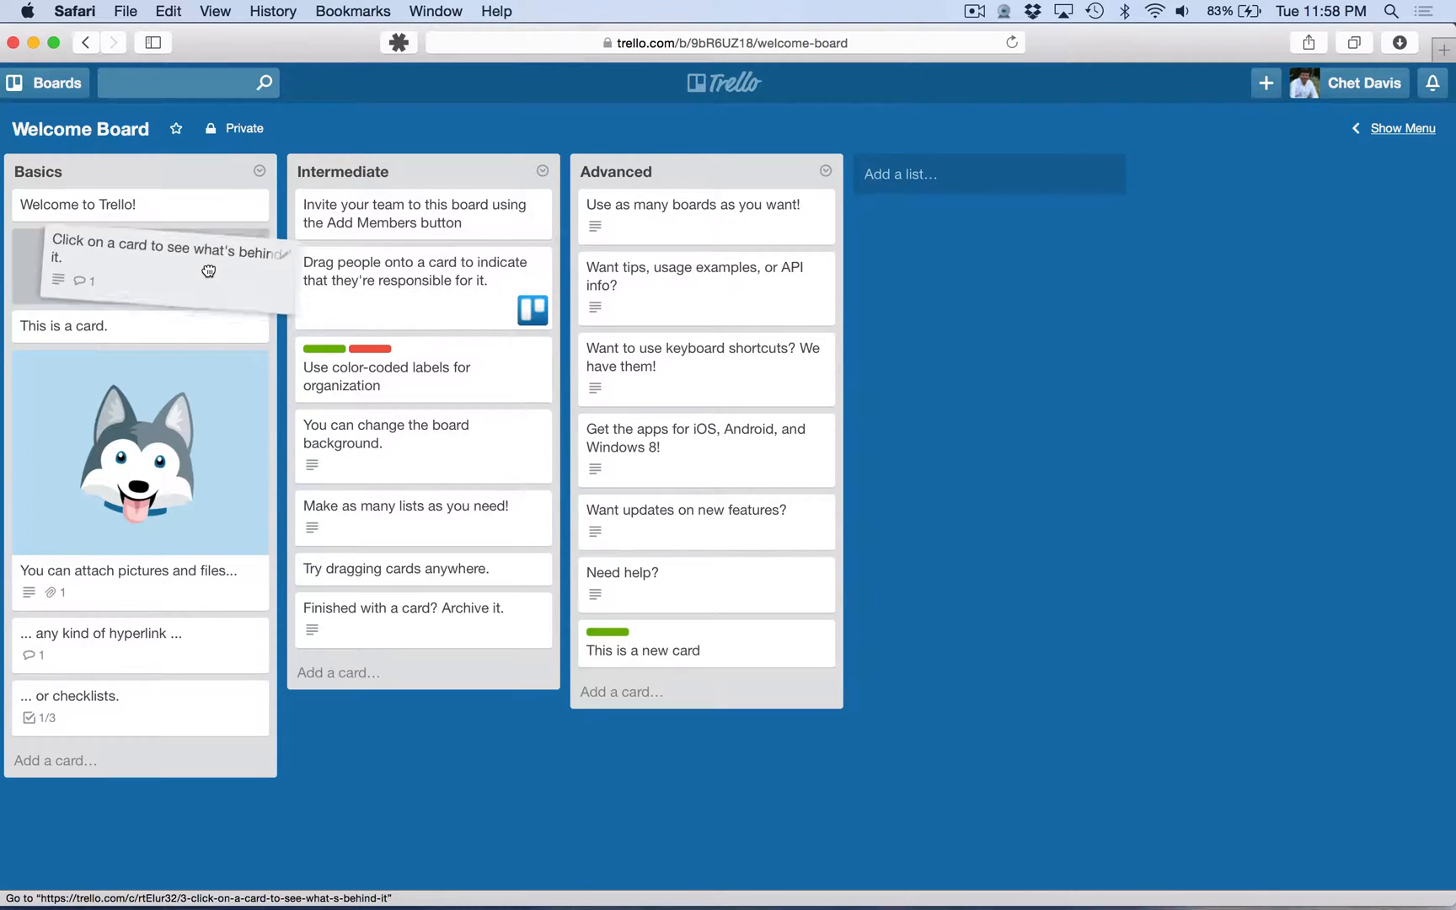
click(251, 366)
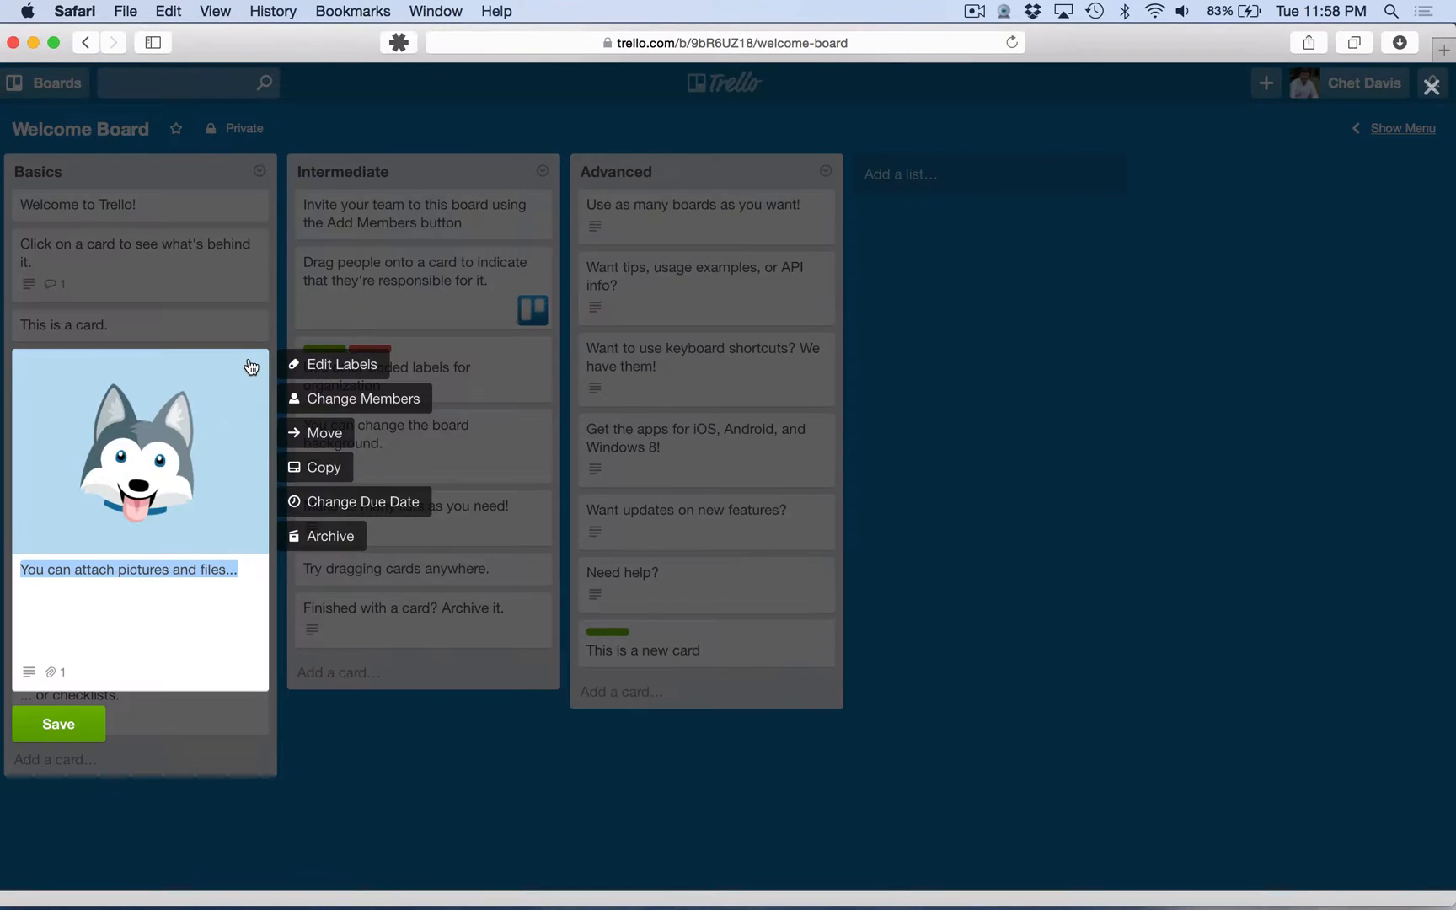
mouse_move(175, 543)
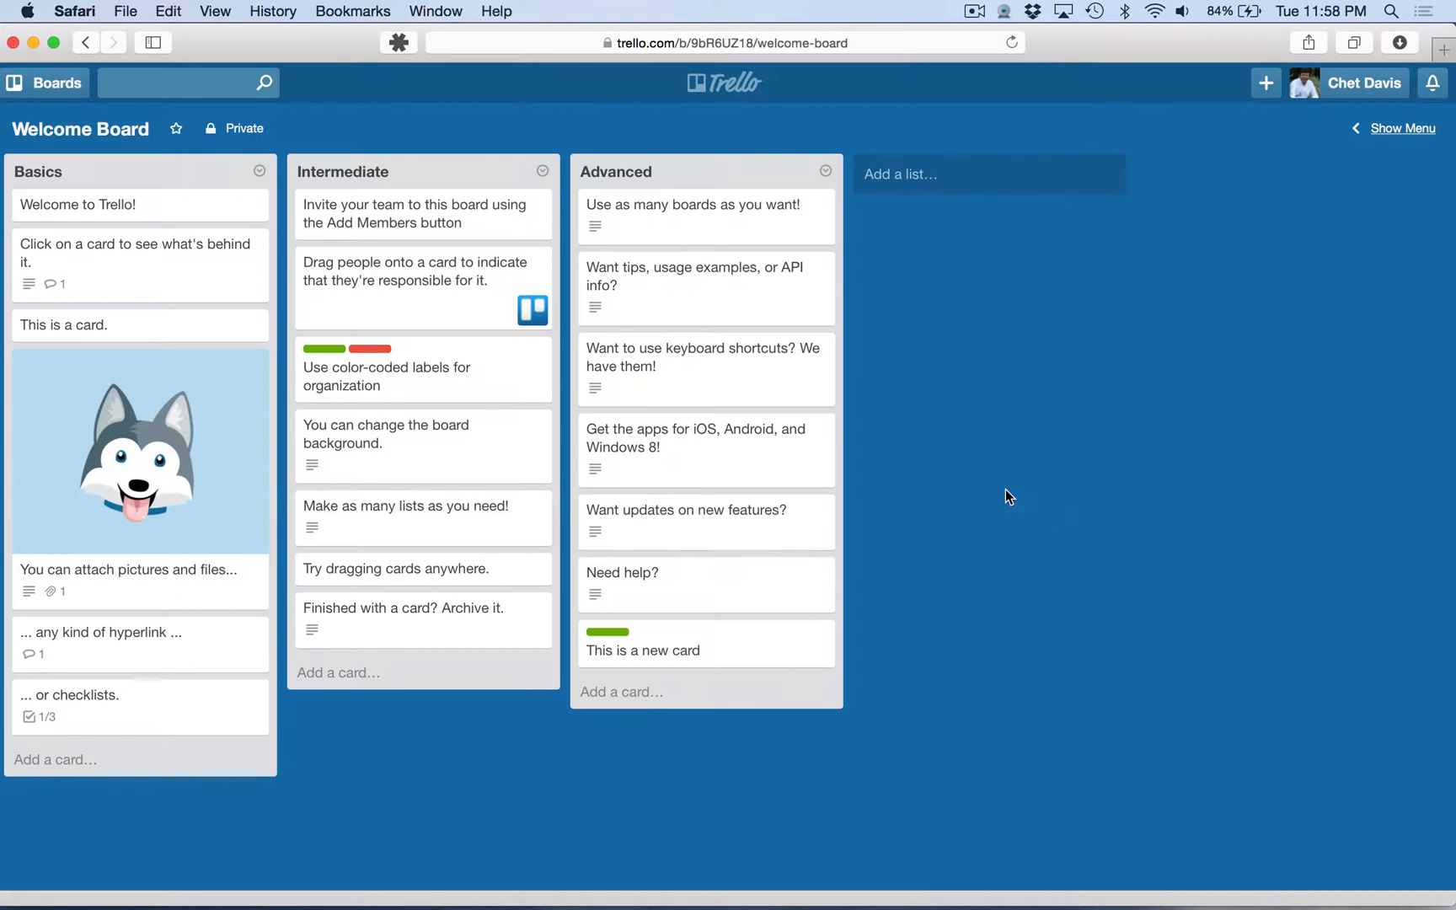
- Switch from the Boards list to the Authors Tech Workshop board
click(43, 82)
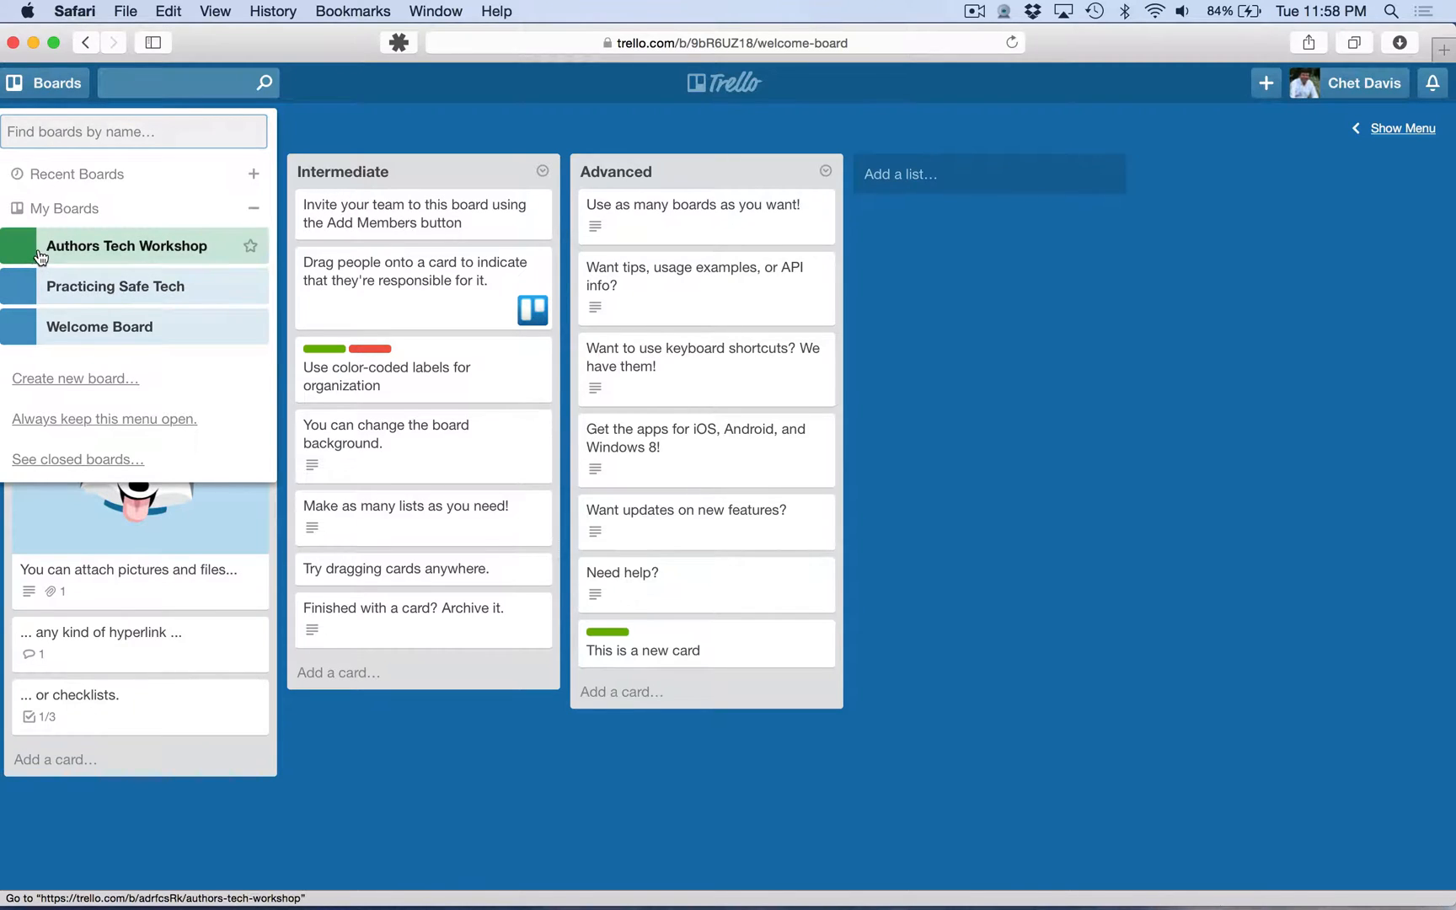
click(126, 245)
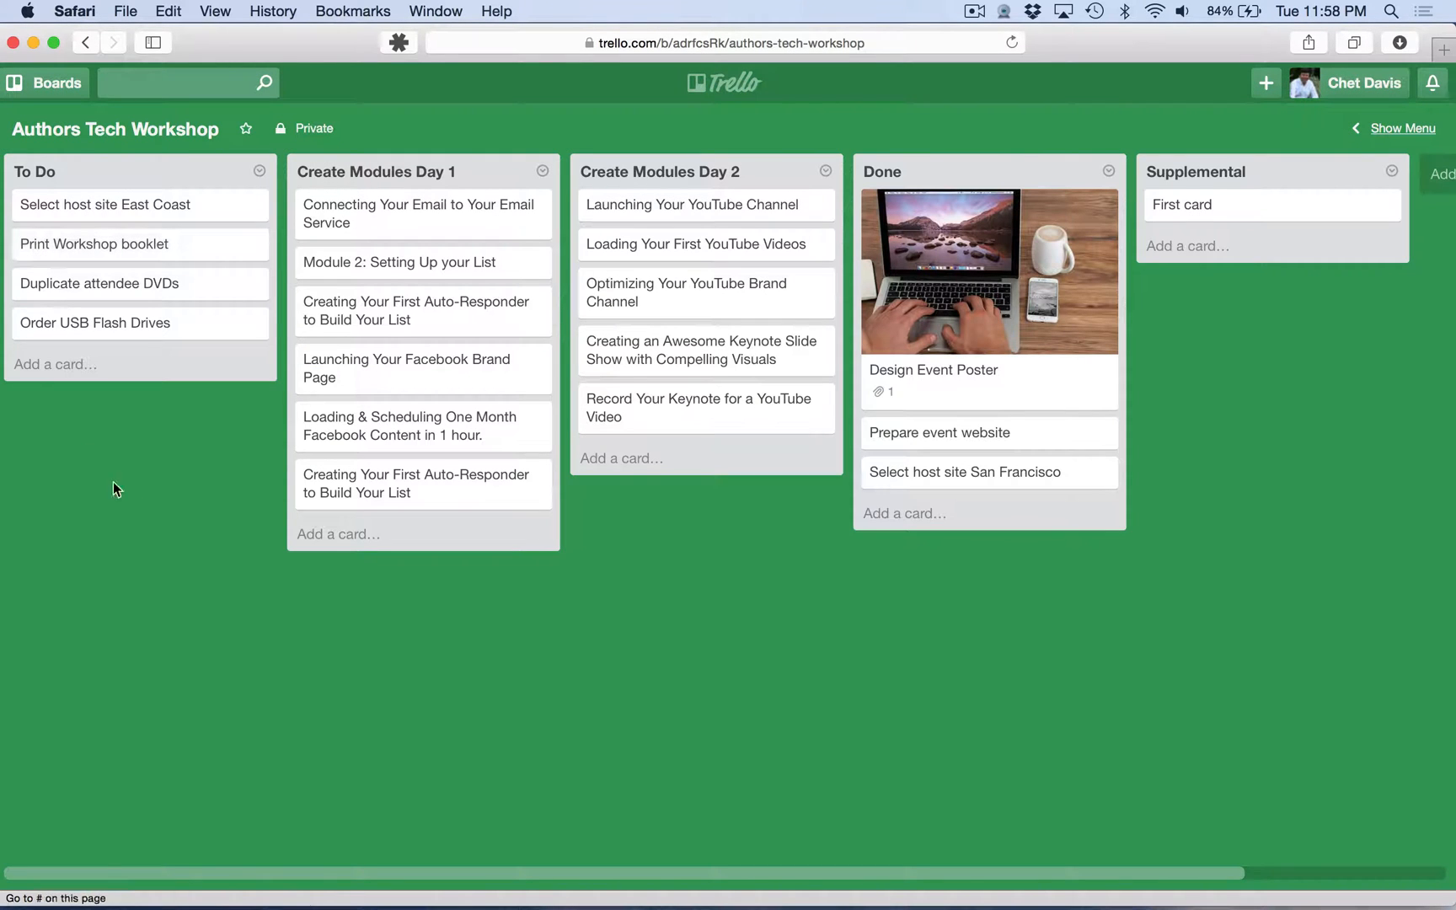
mouse_move(134, 514)
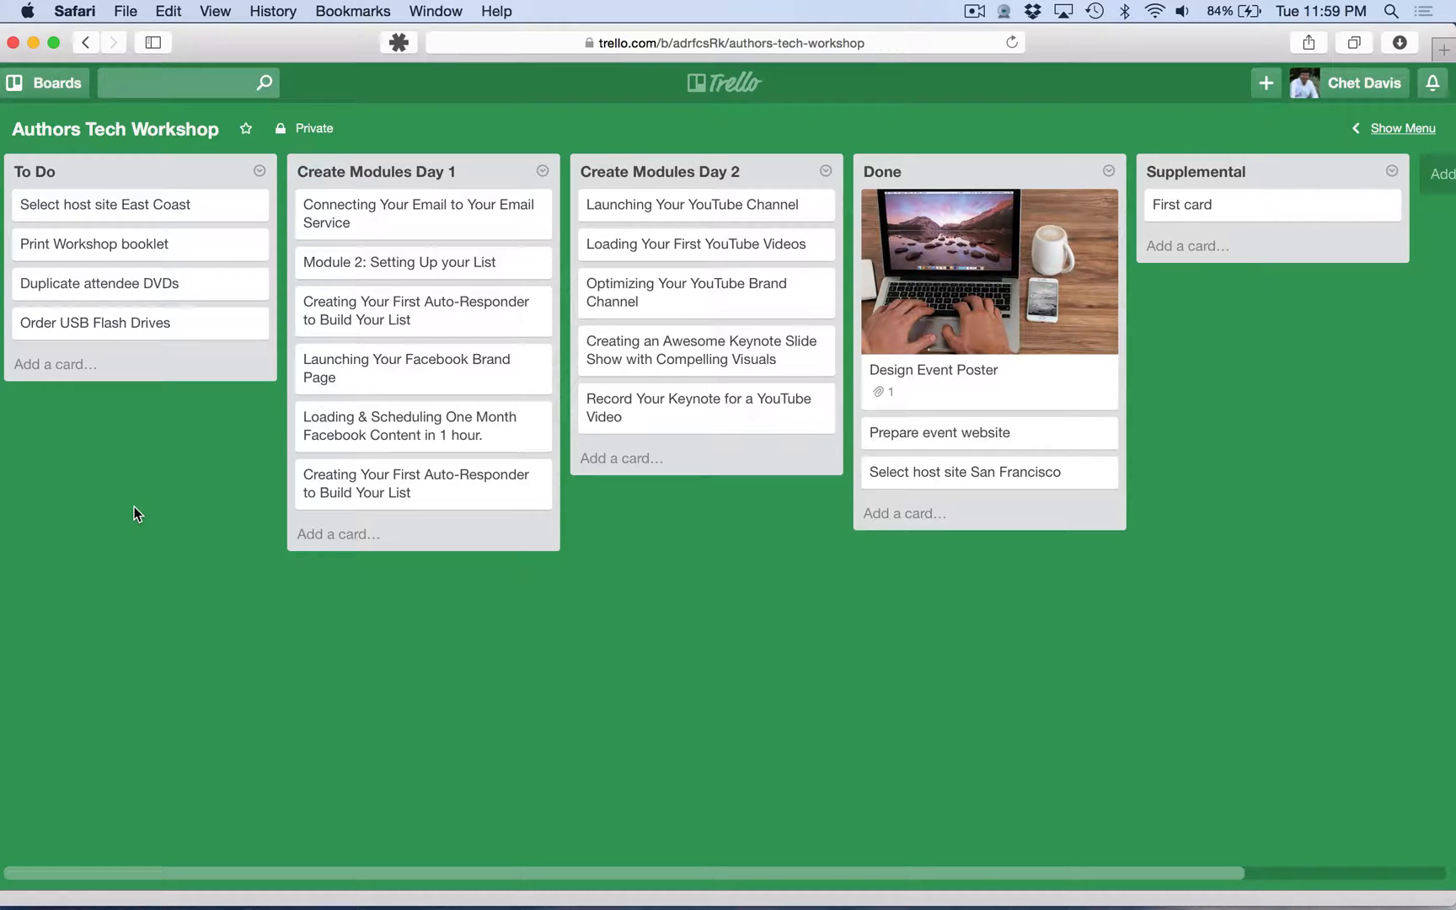
mouse_move(84, 172)
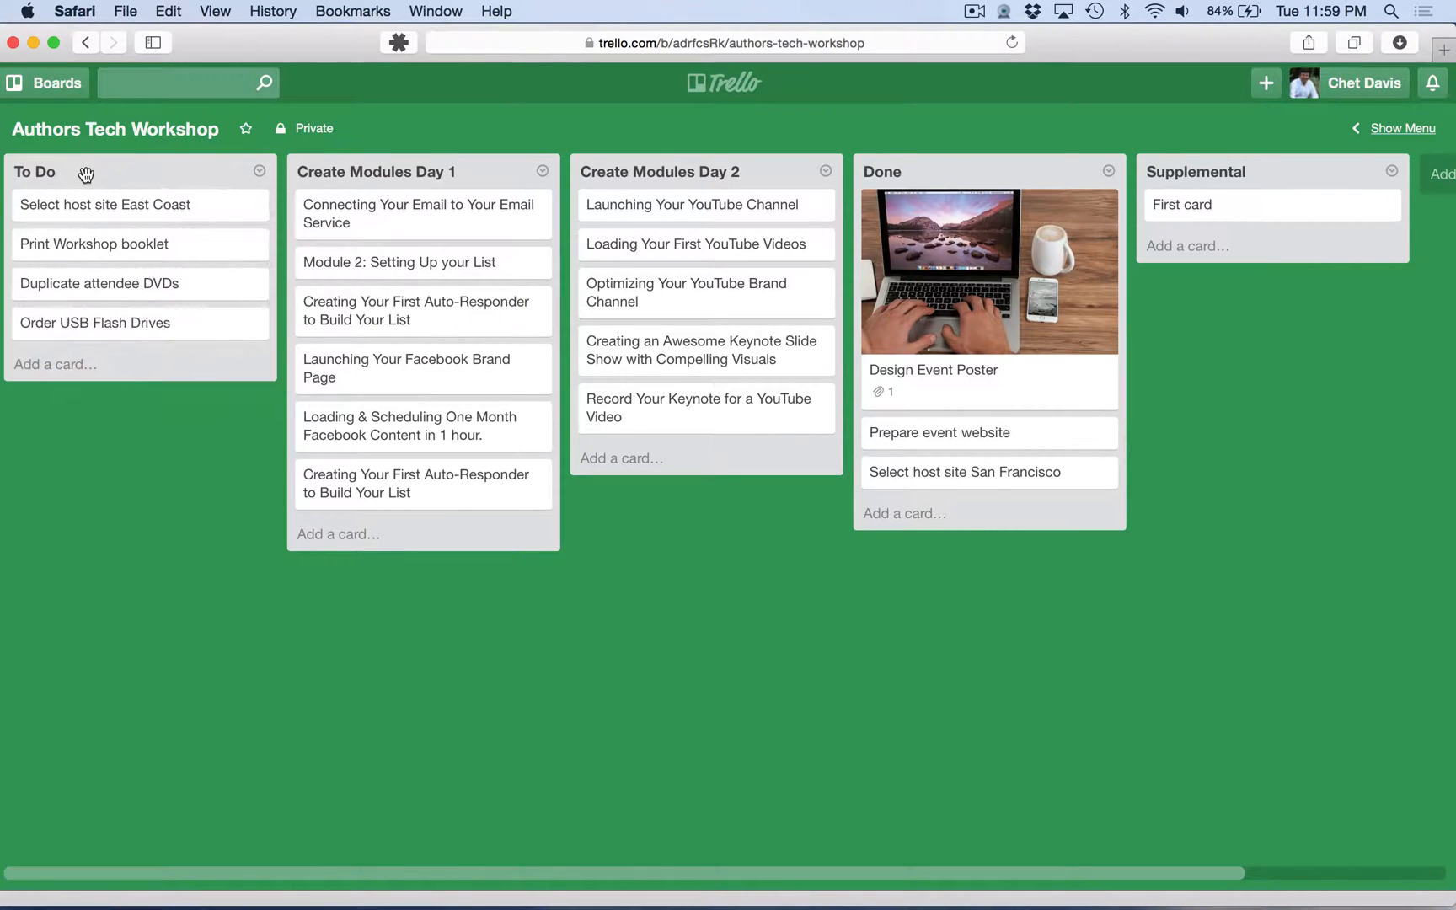
mouse_move(399, 180)
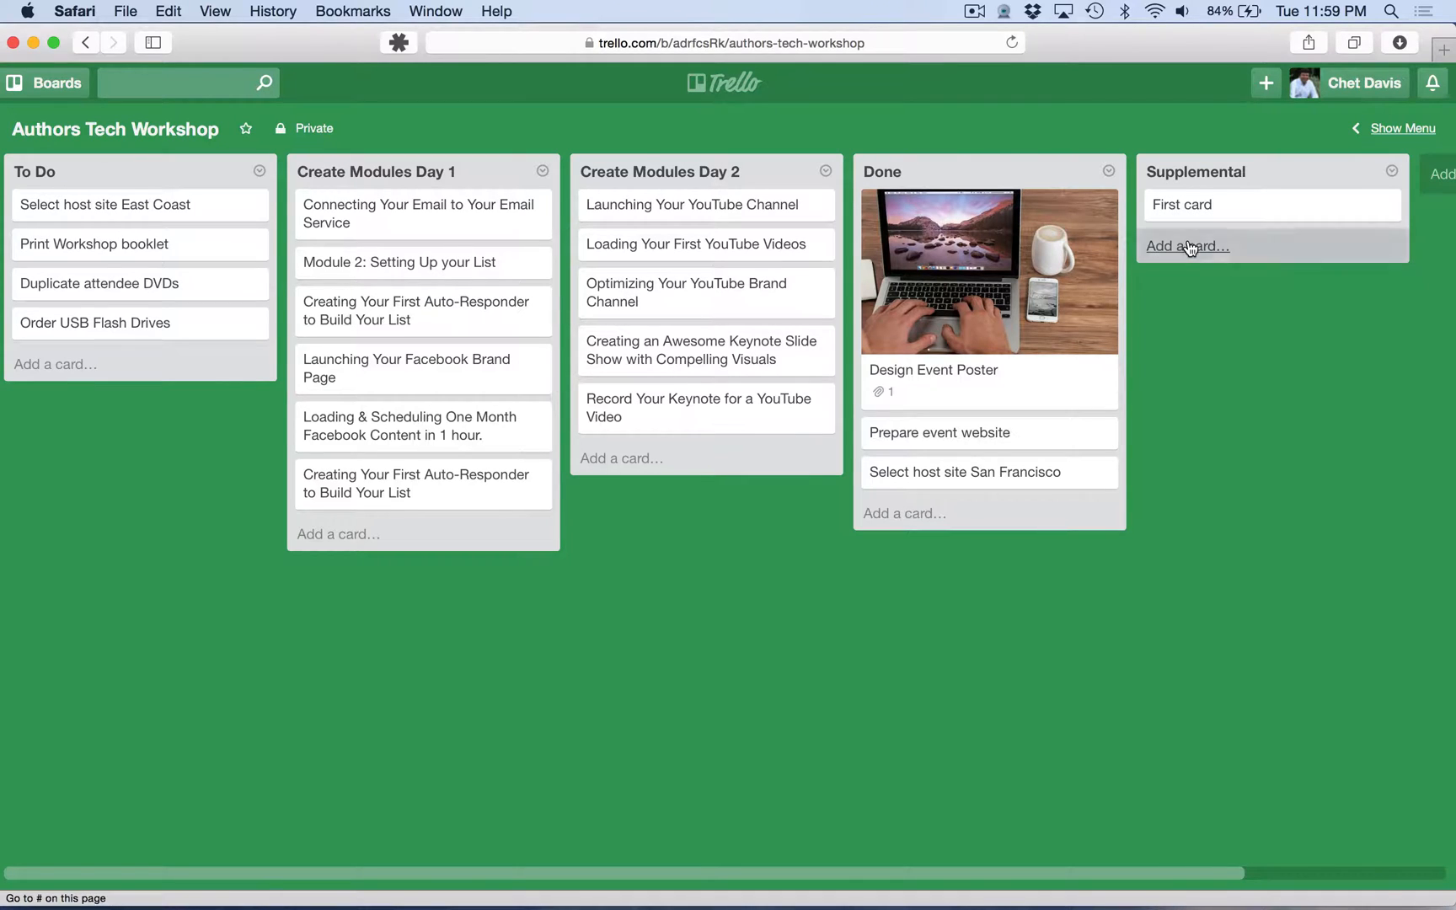
- Add a Supplemental card titled 'Create handout to distribute with resources'
click(1188, 246)
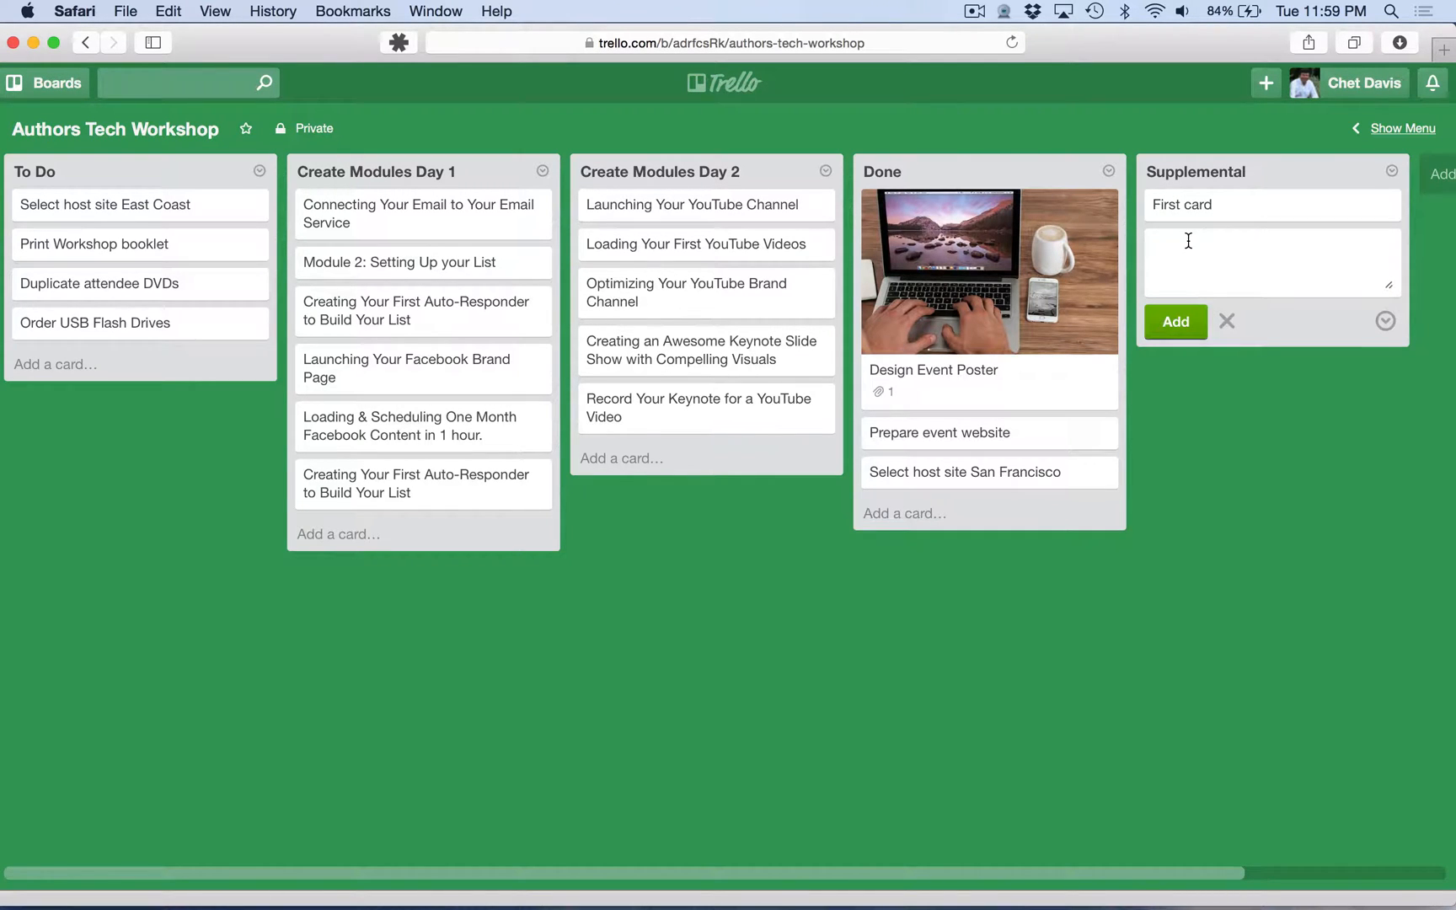
text(Create handout to)
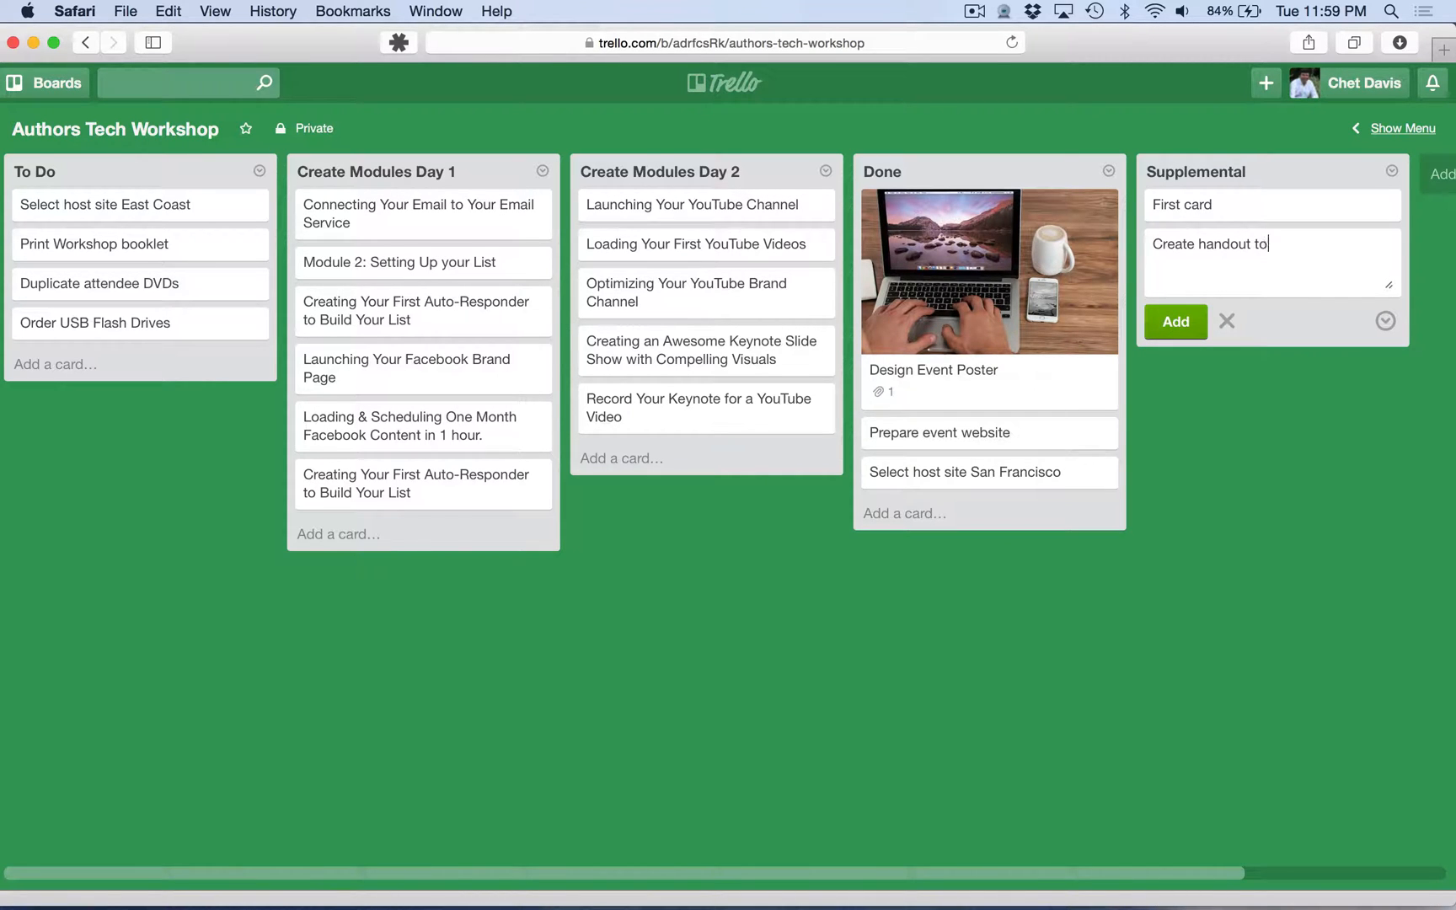
text(distri)
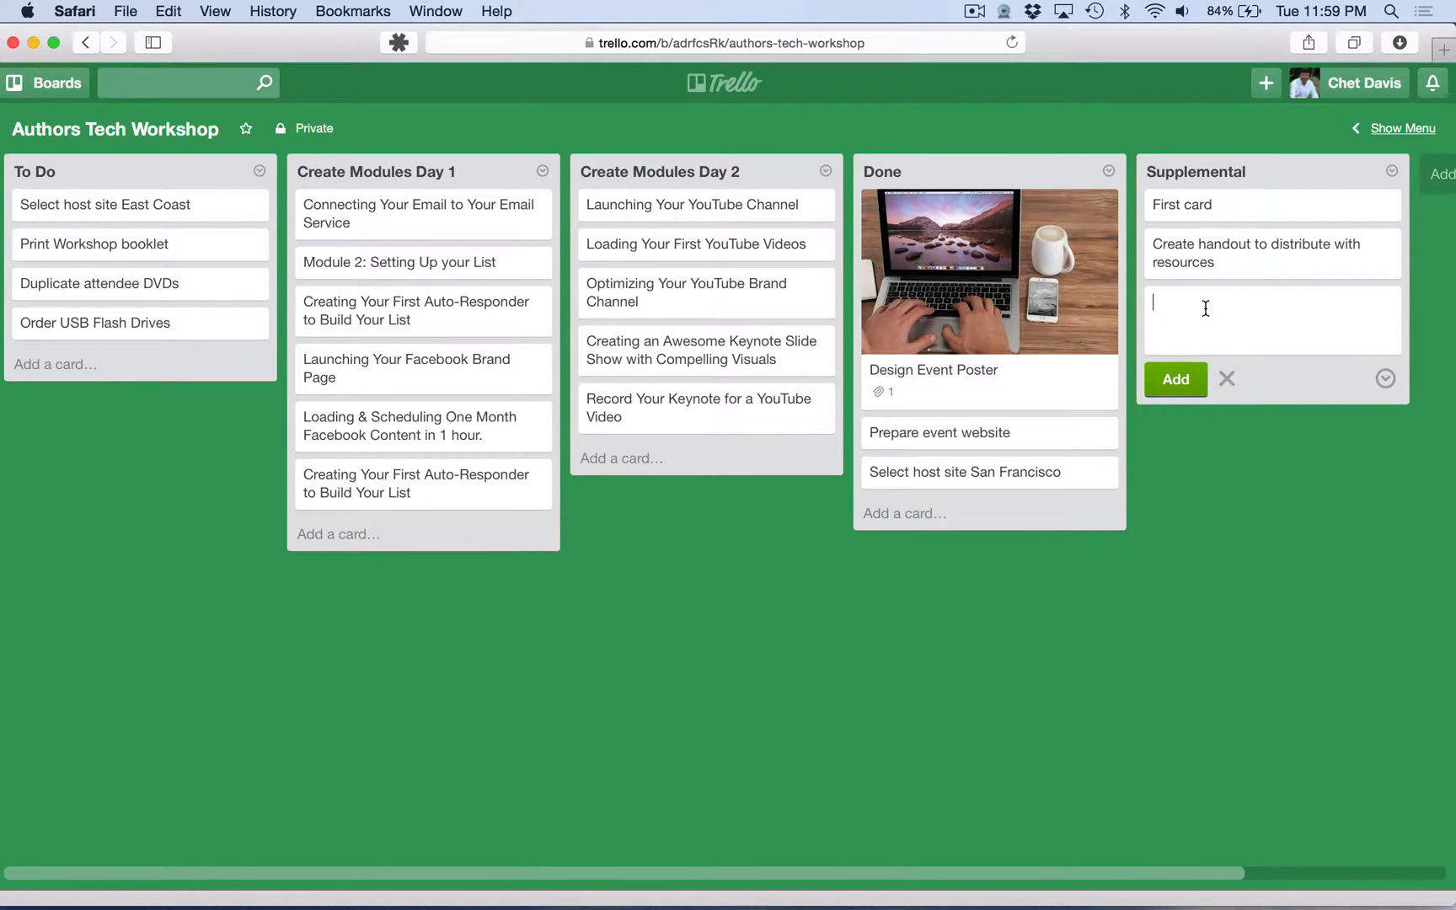
mouse_move(1353, 159)
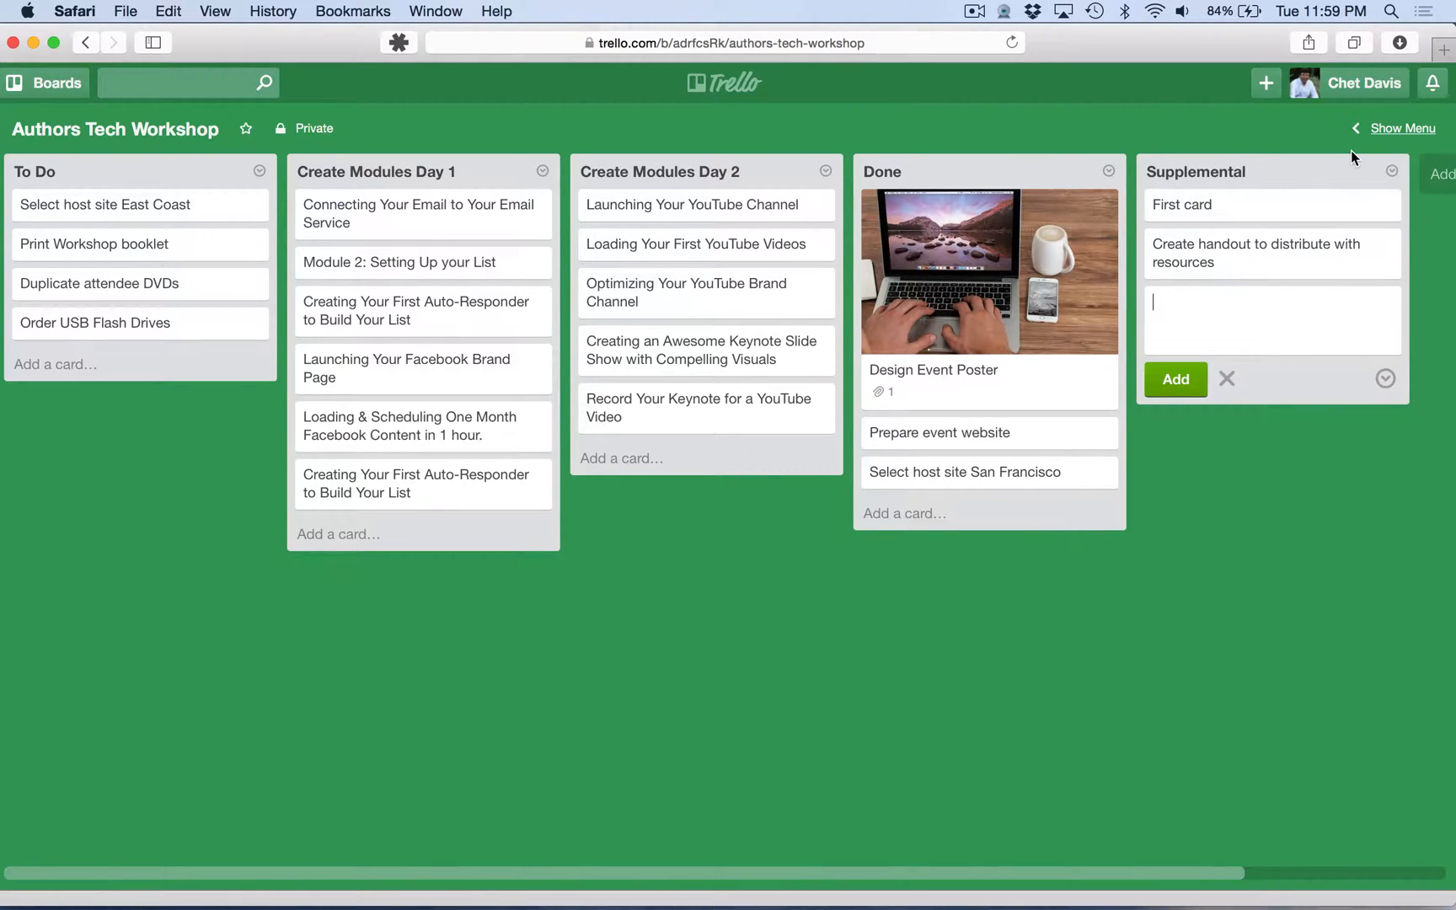
- Give the new handout card a green label via quick edit
click(1271, 253)
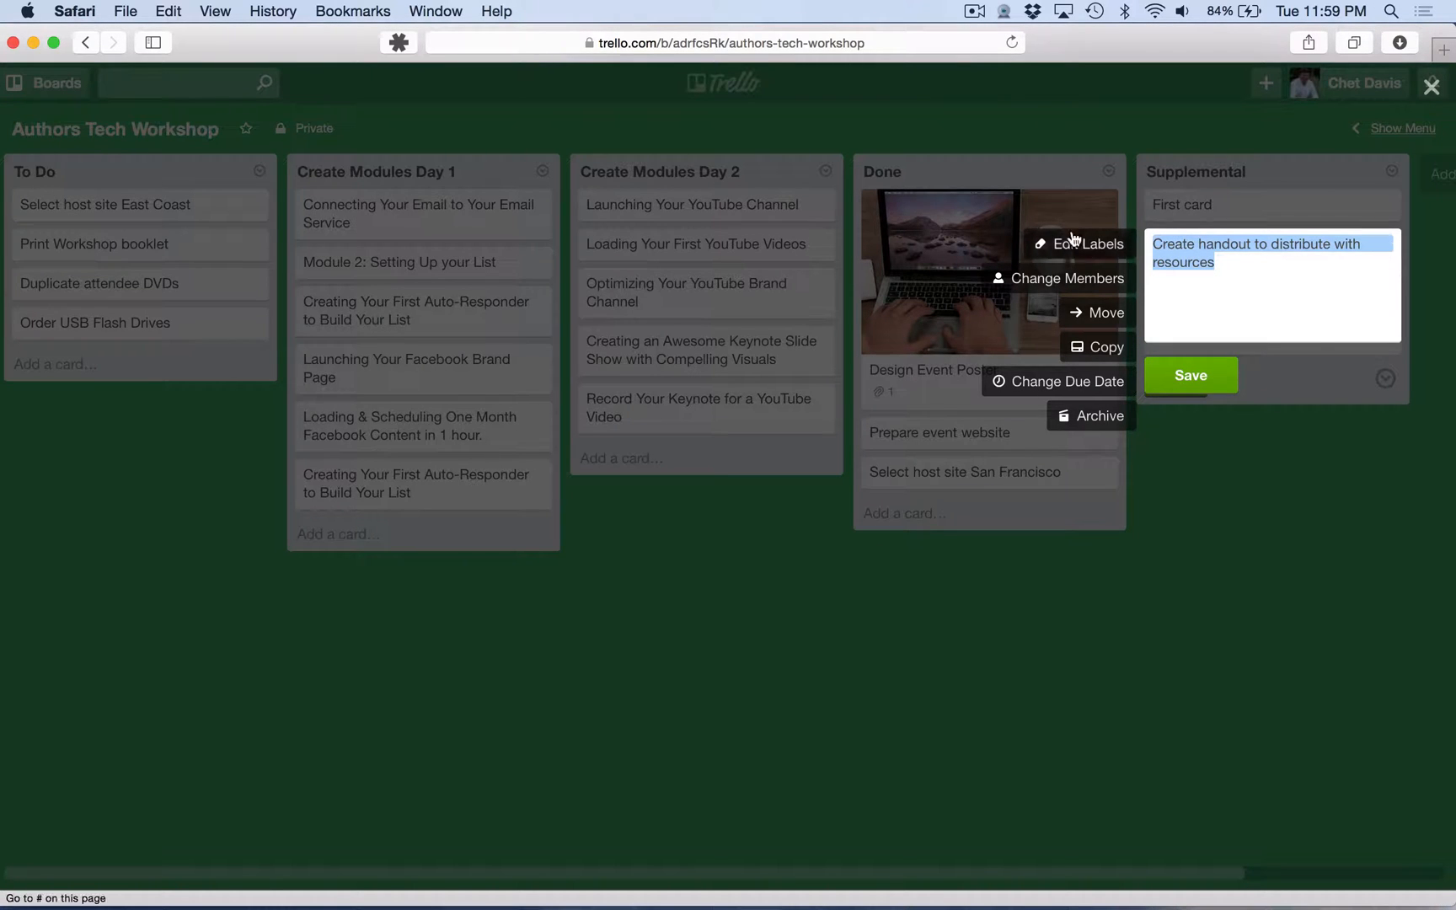
click(1084, 243)
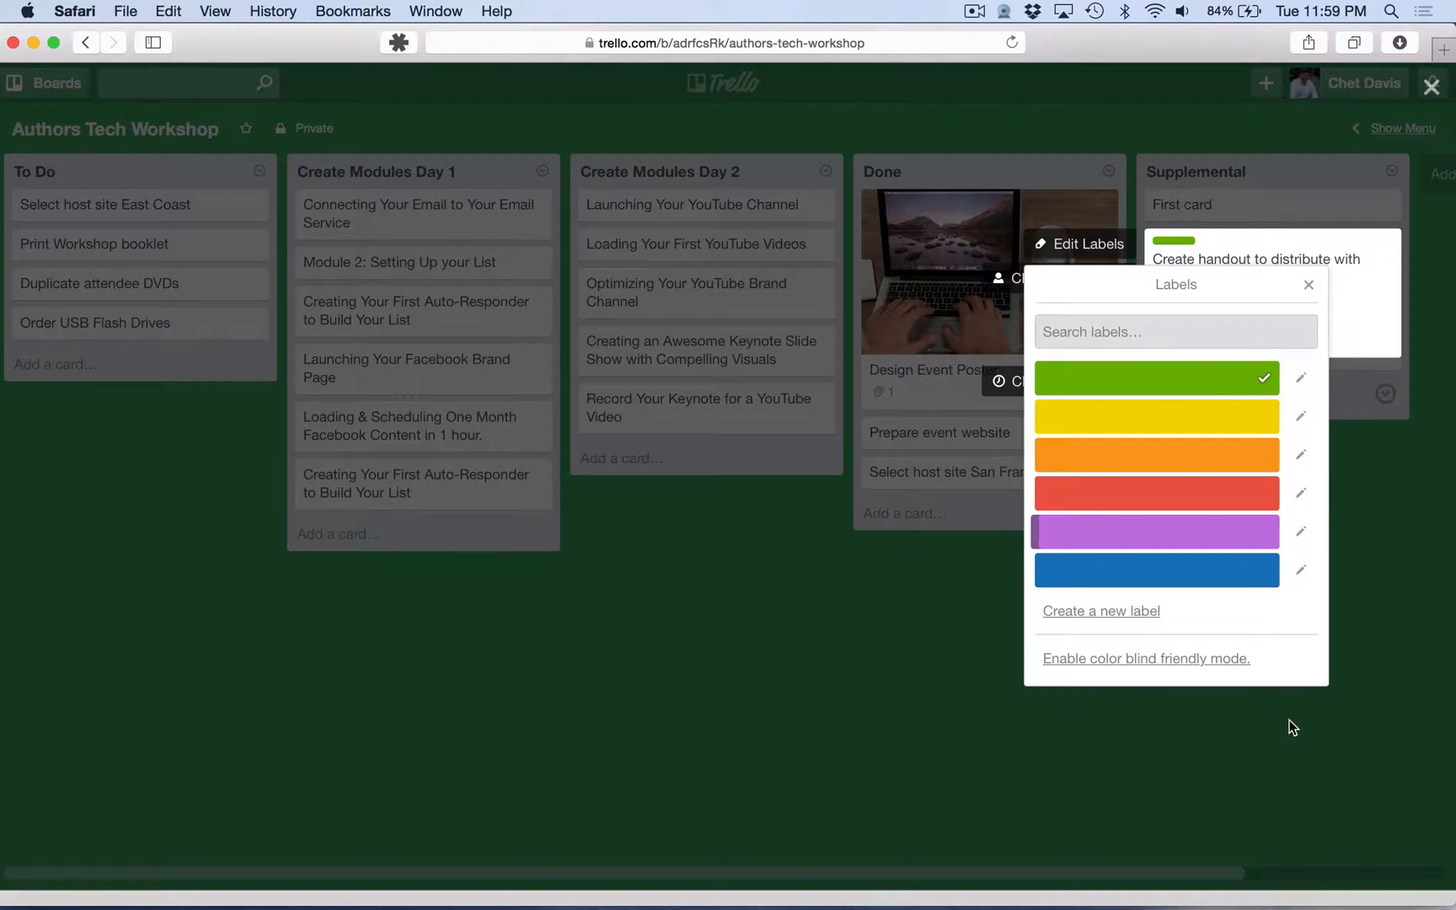
click(1307, 285)
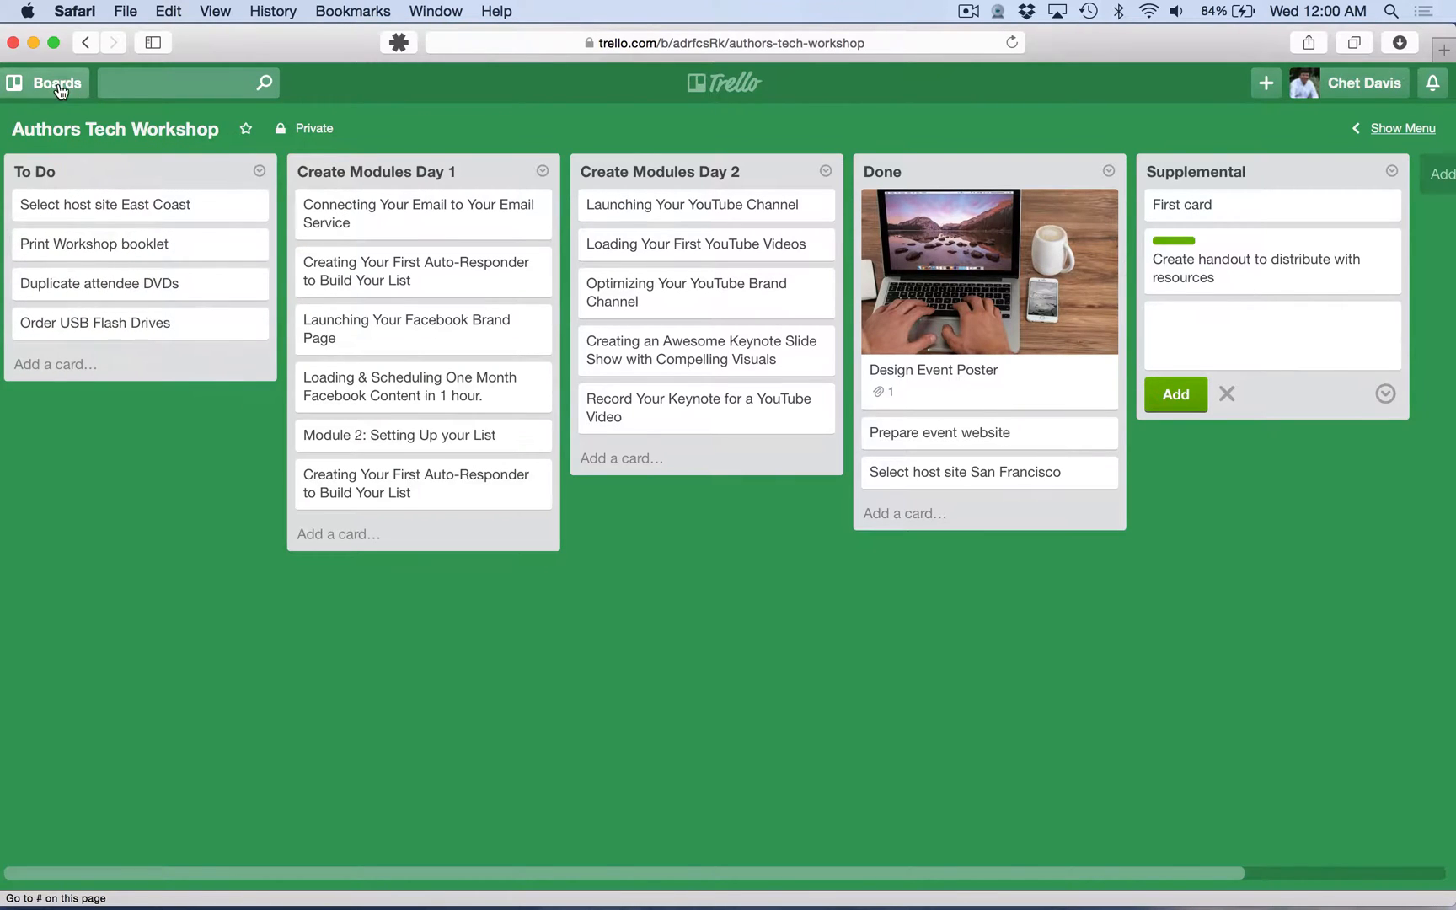
- Switch to the Practicing Safe Tech board and view the Book Cover card
click(57, 82)
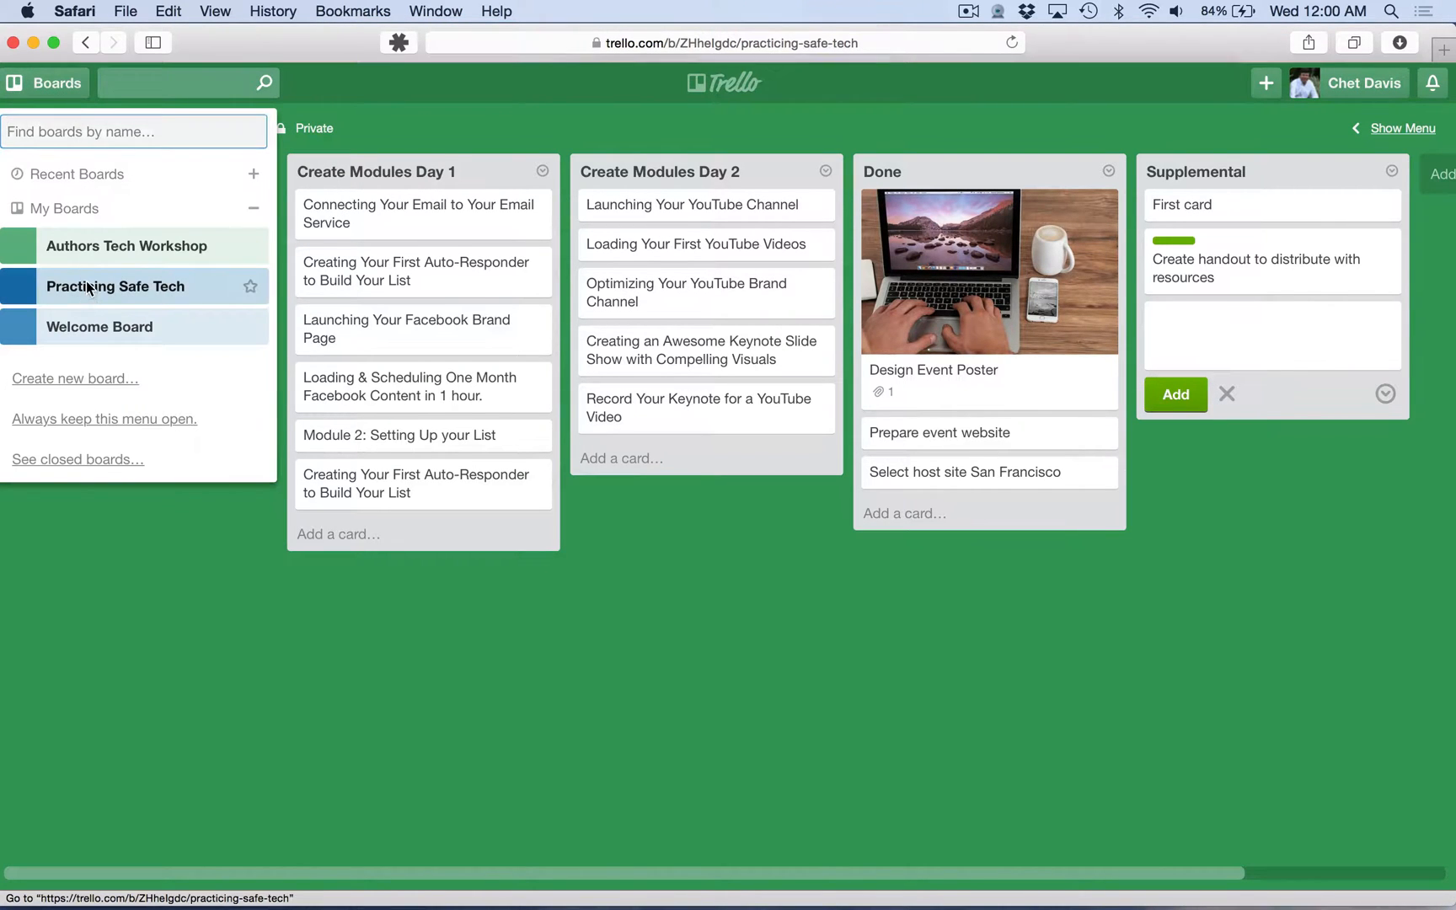
click(114, 287)
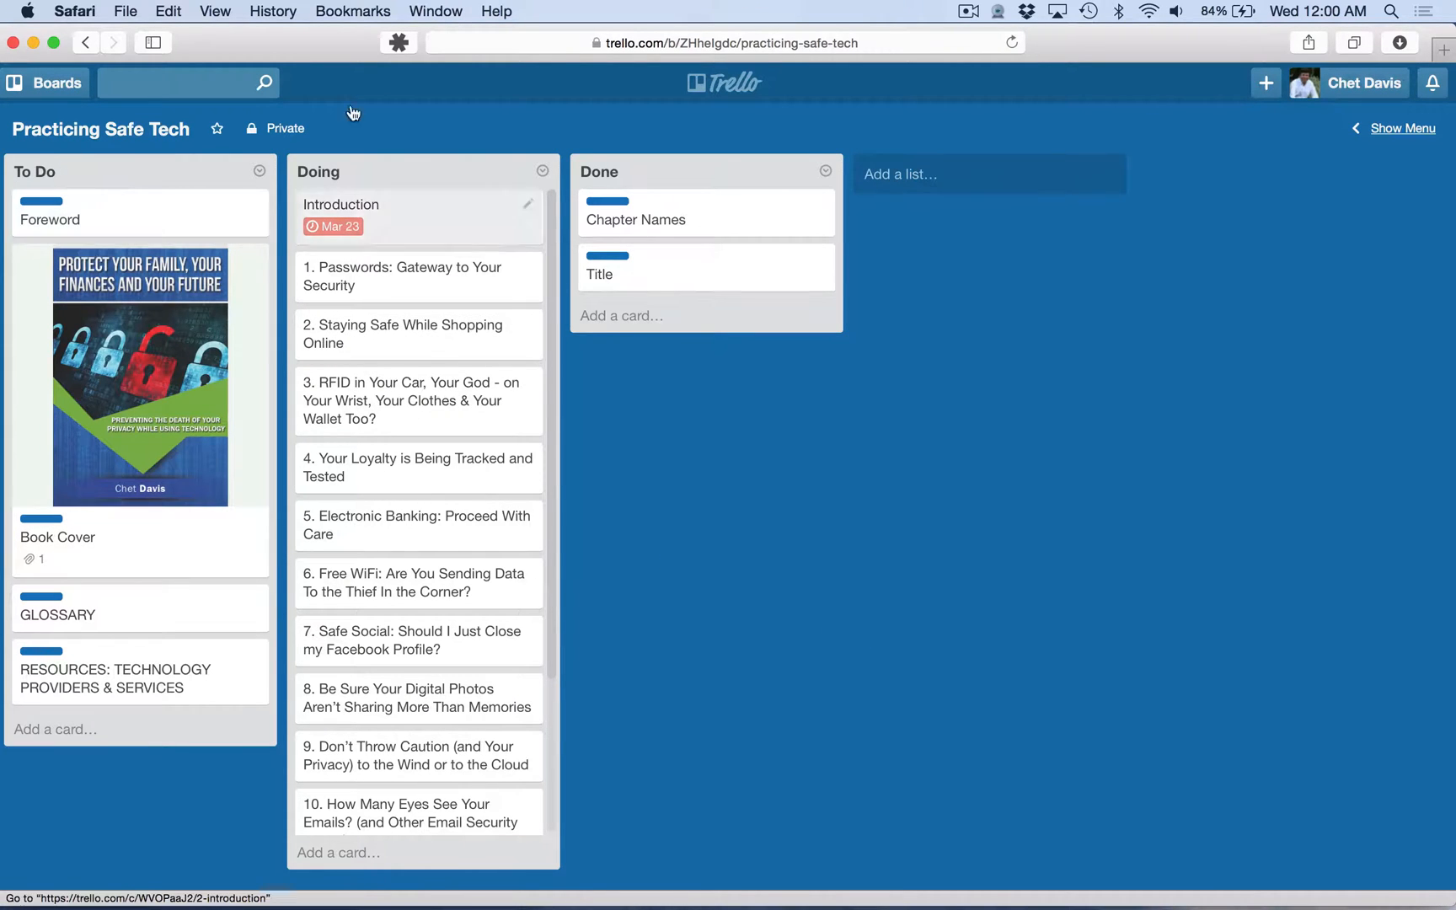
mouse_move(725, 295)
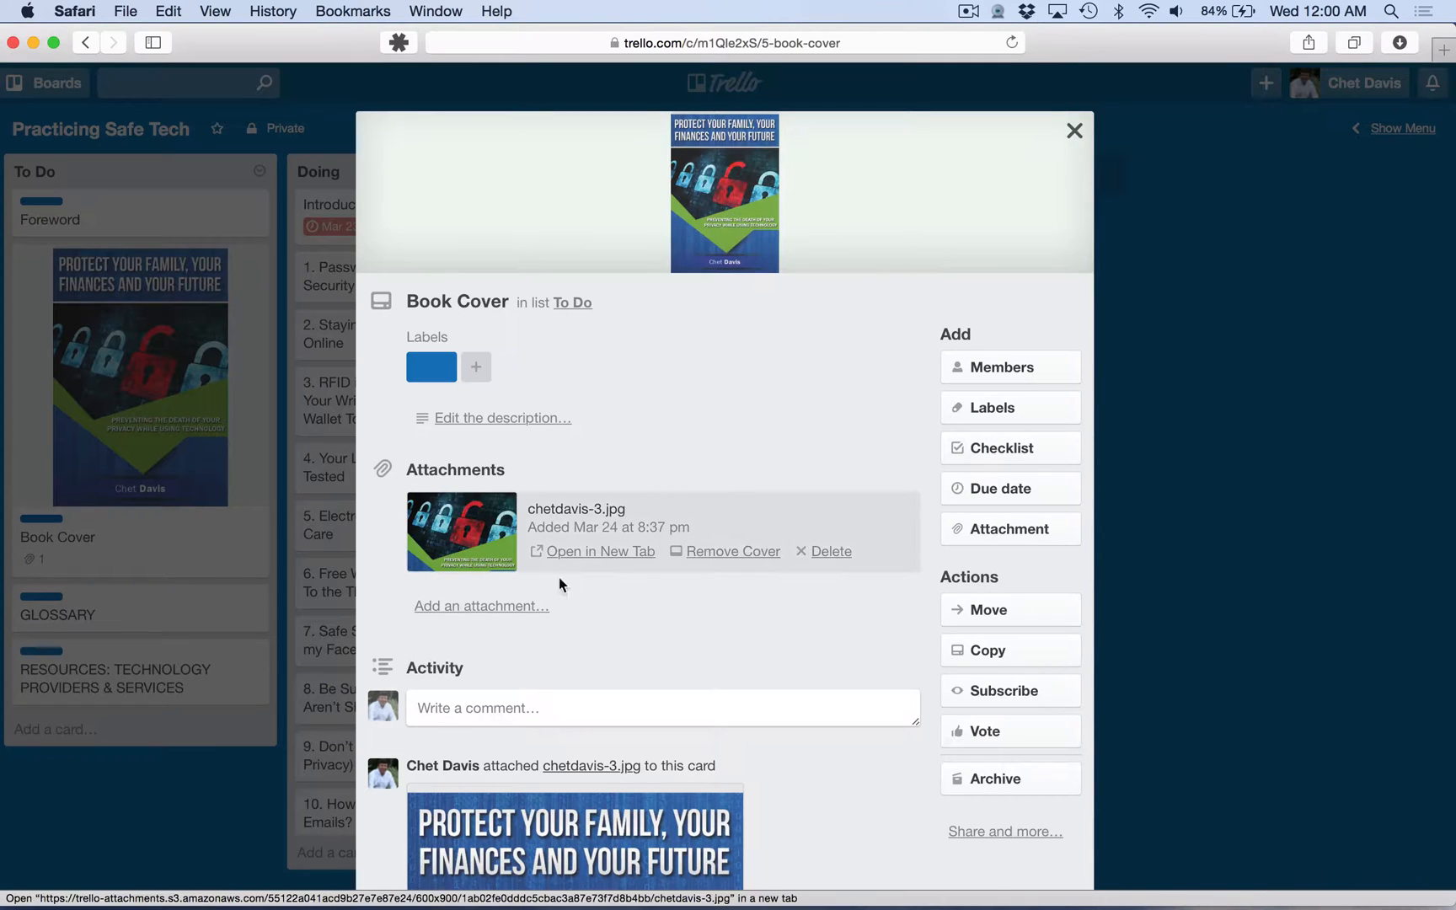
click(1075, 130)
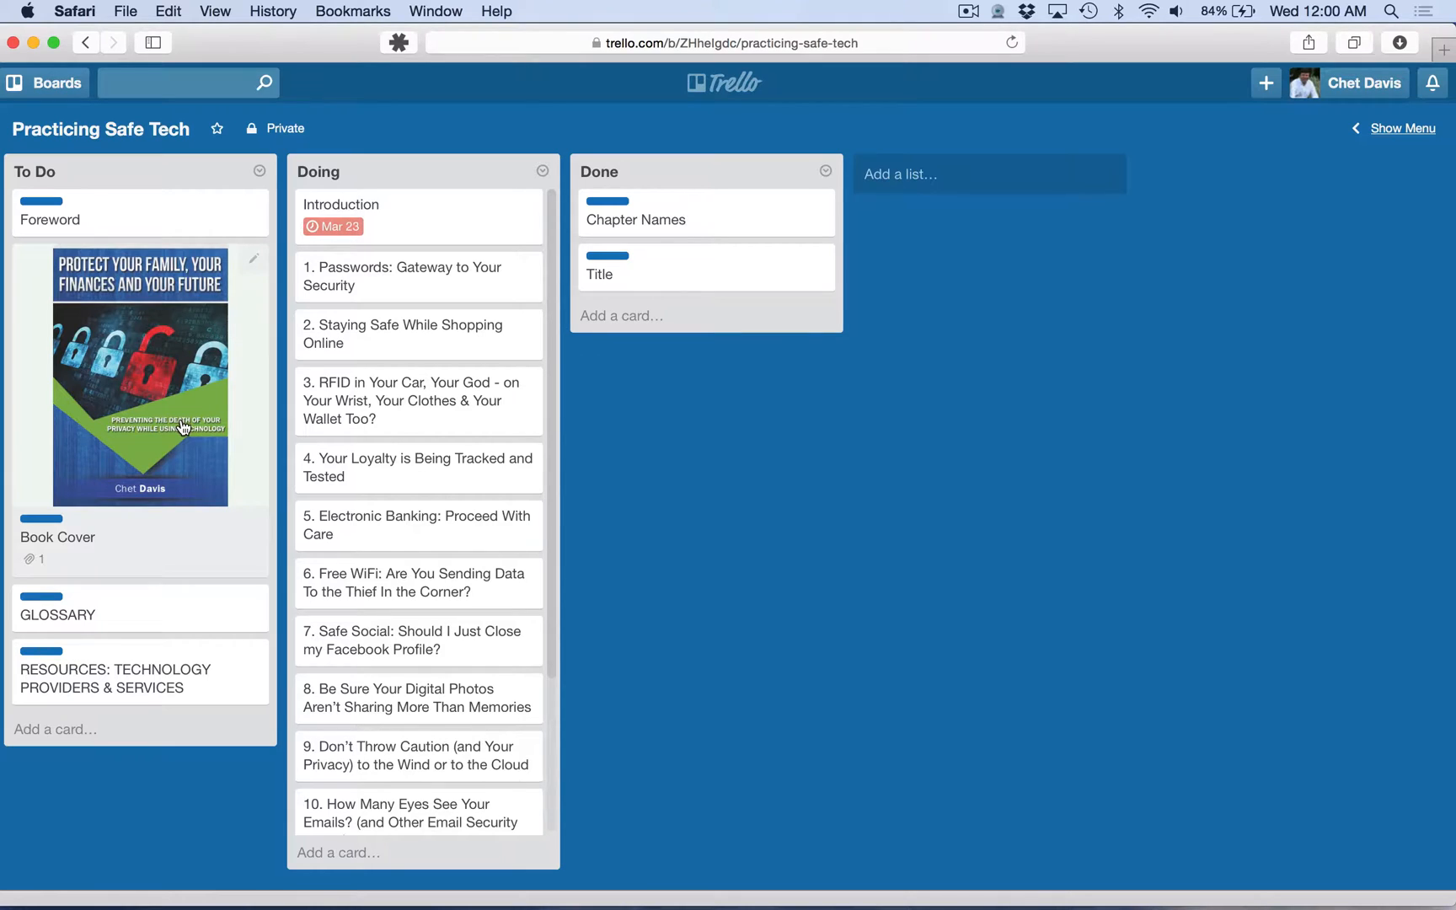
mouse_move(507, 456)
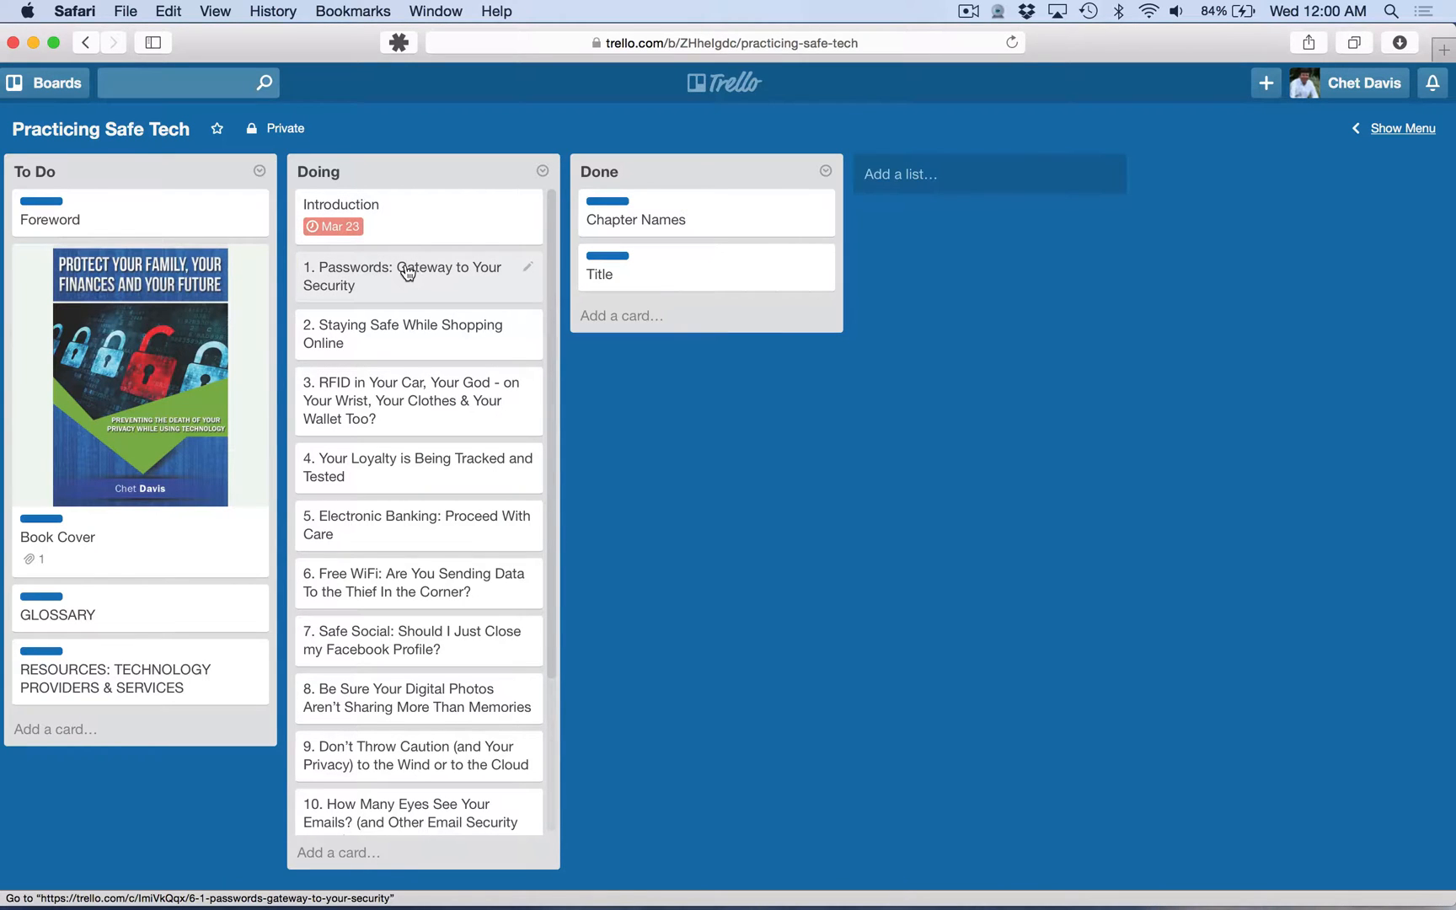
- View the Introduction card, then drag a card from To Do toward Doing
click(340, 207)
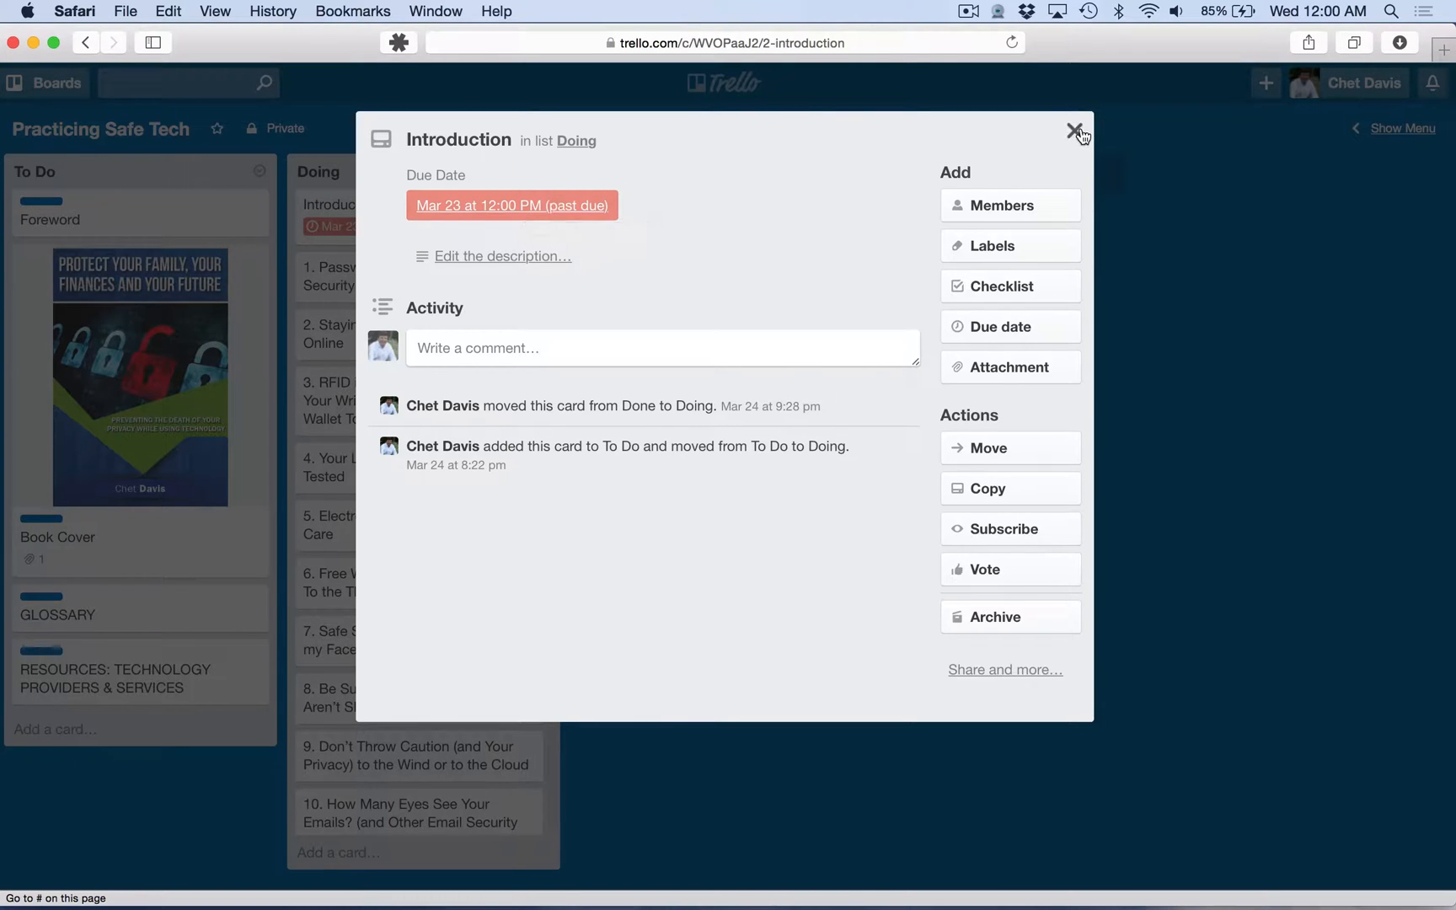
click(1077, 131)
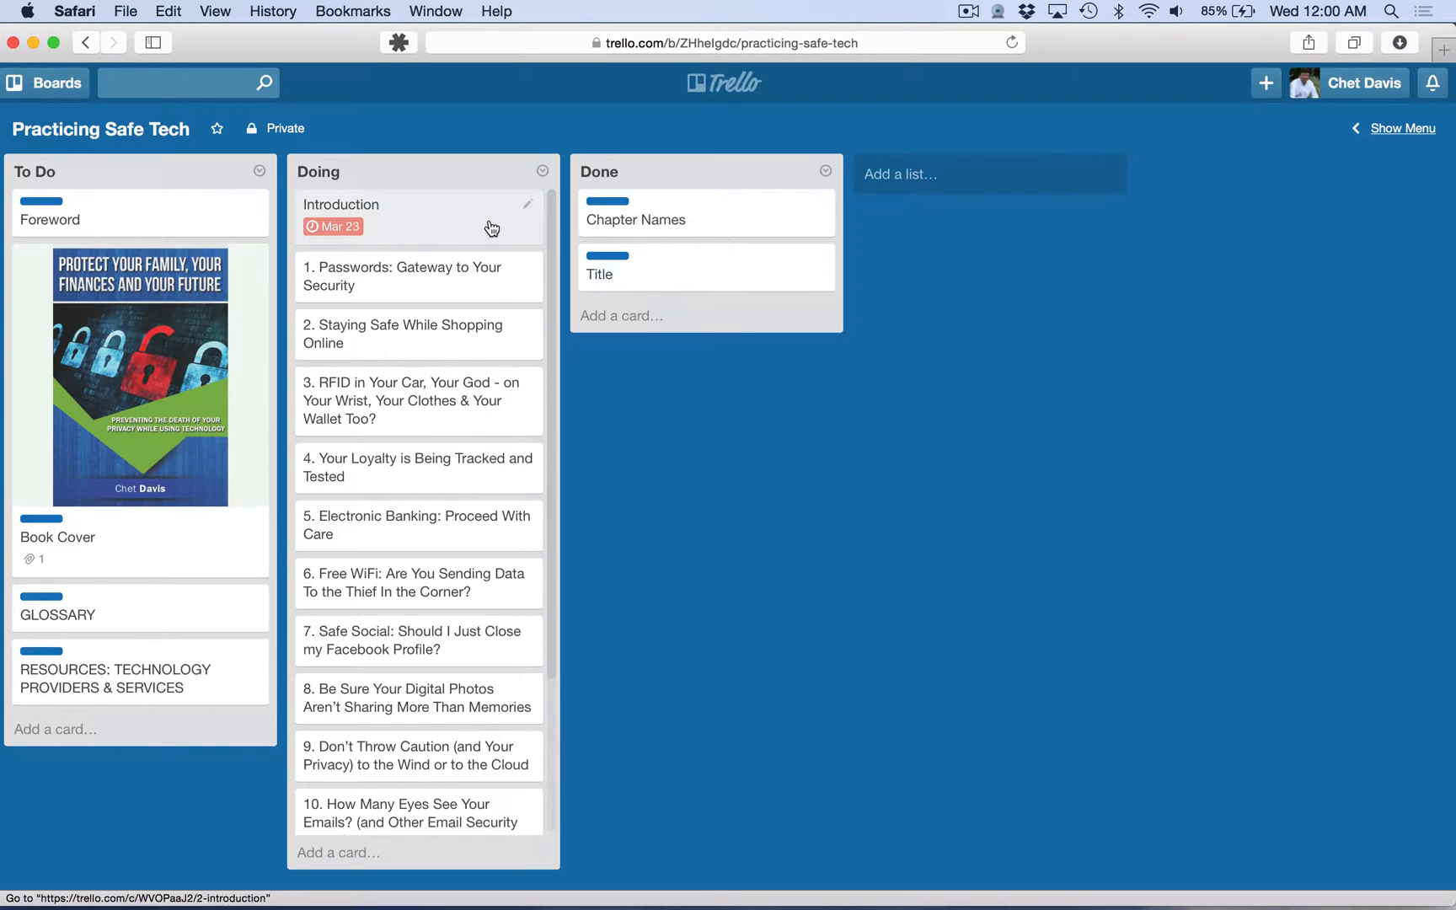
drag(418, 216, 689, 288)
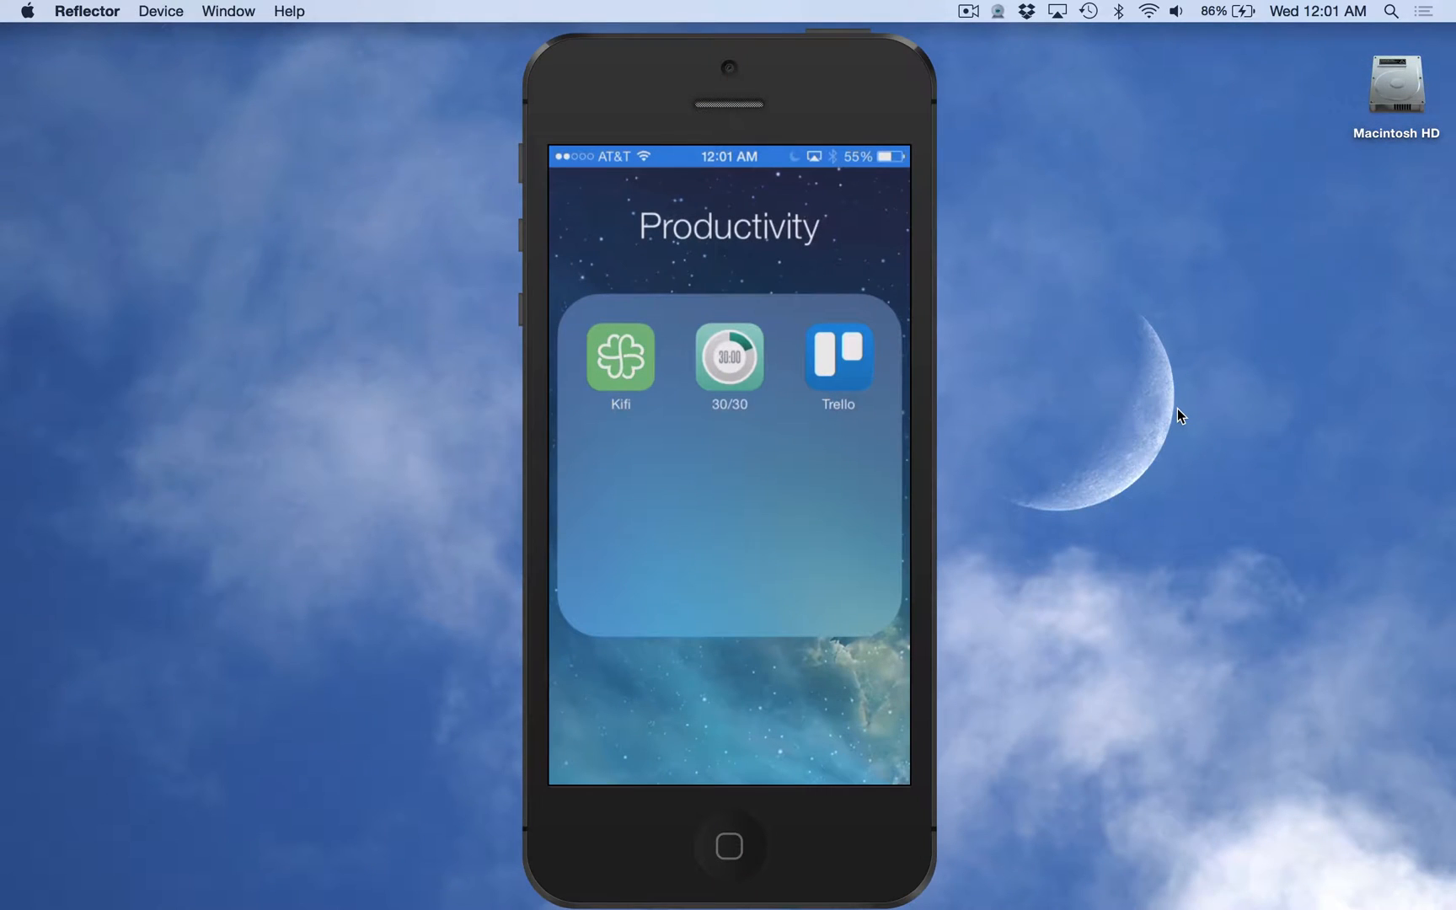
mouse_move(1176, 416)
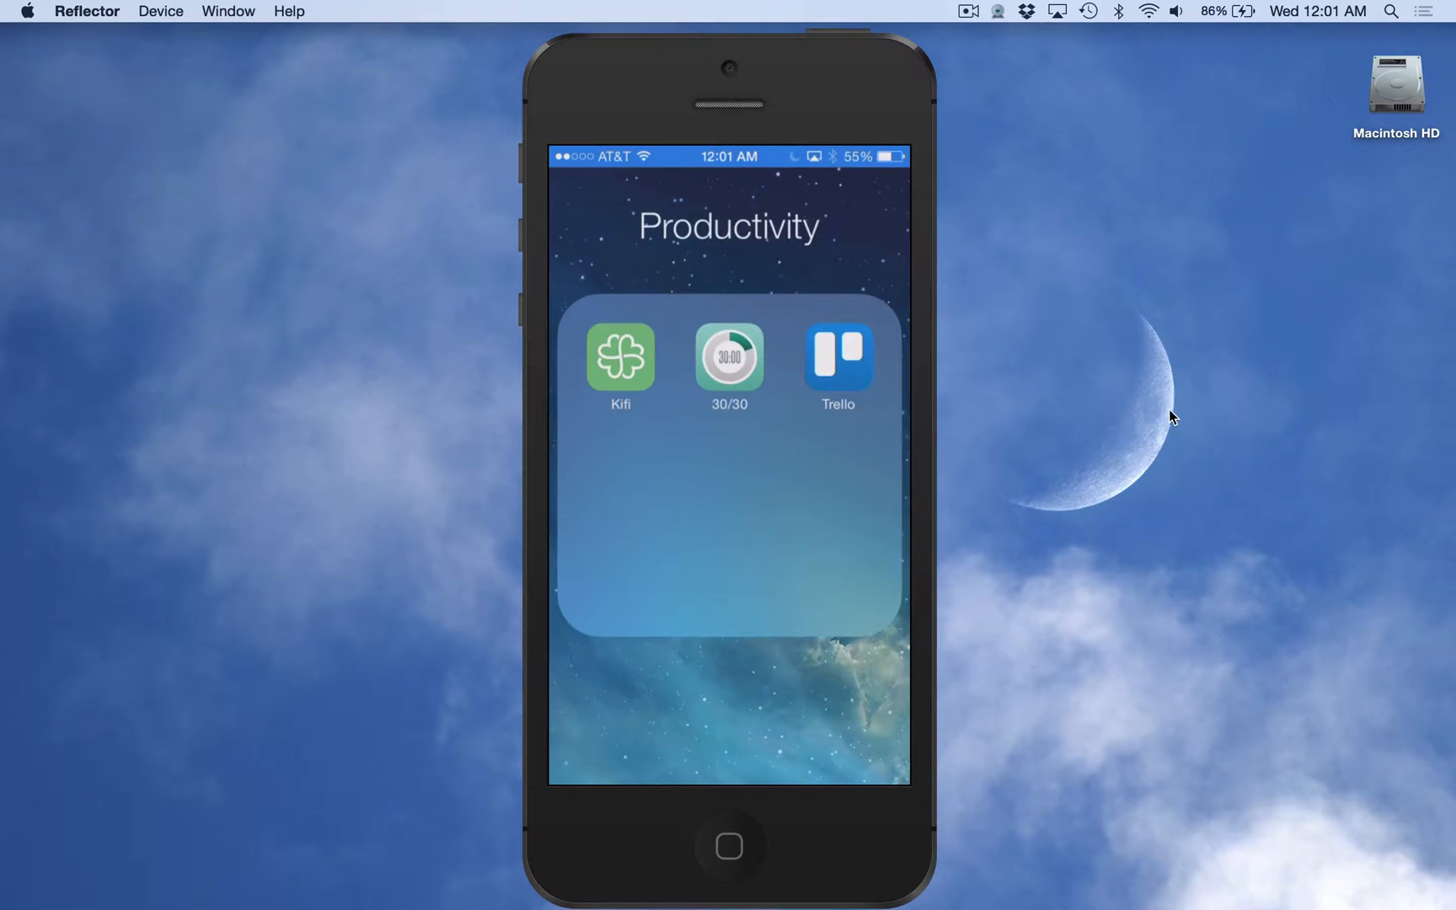
- Launch Trello on the mirrored iPhone and load the Authors Tech Workshop board
click(838, 359)
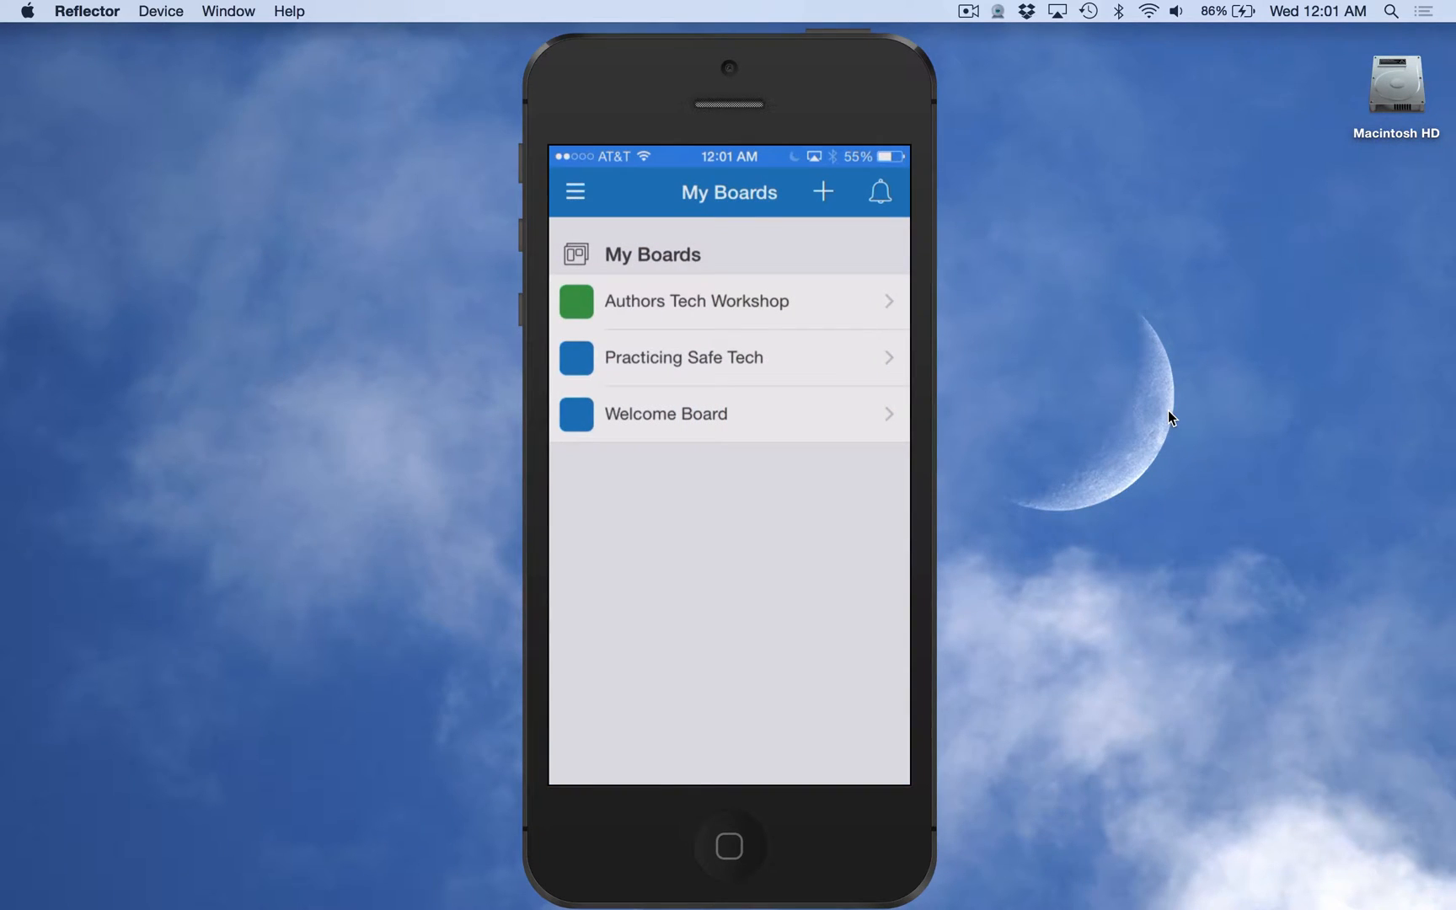
click(696, 301)
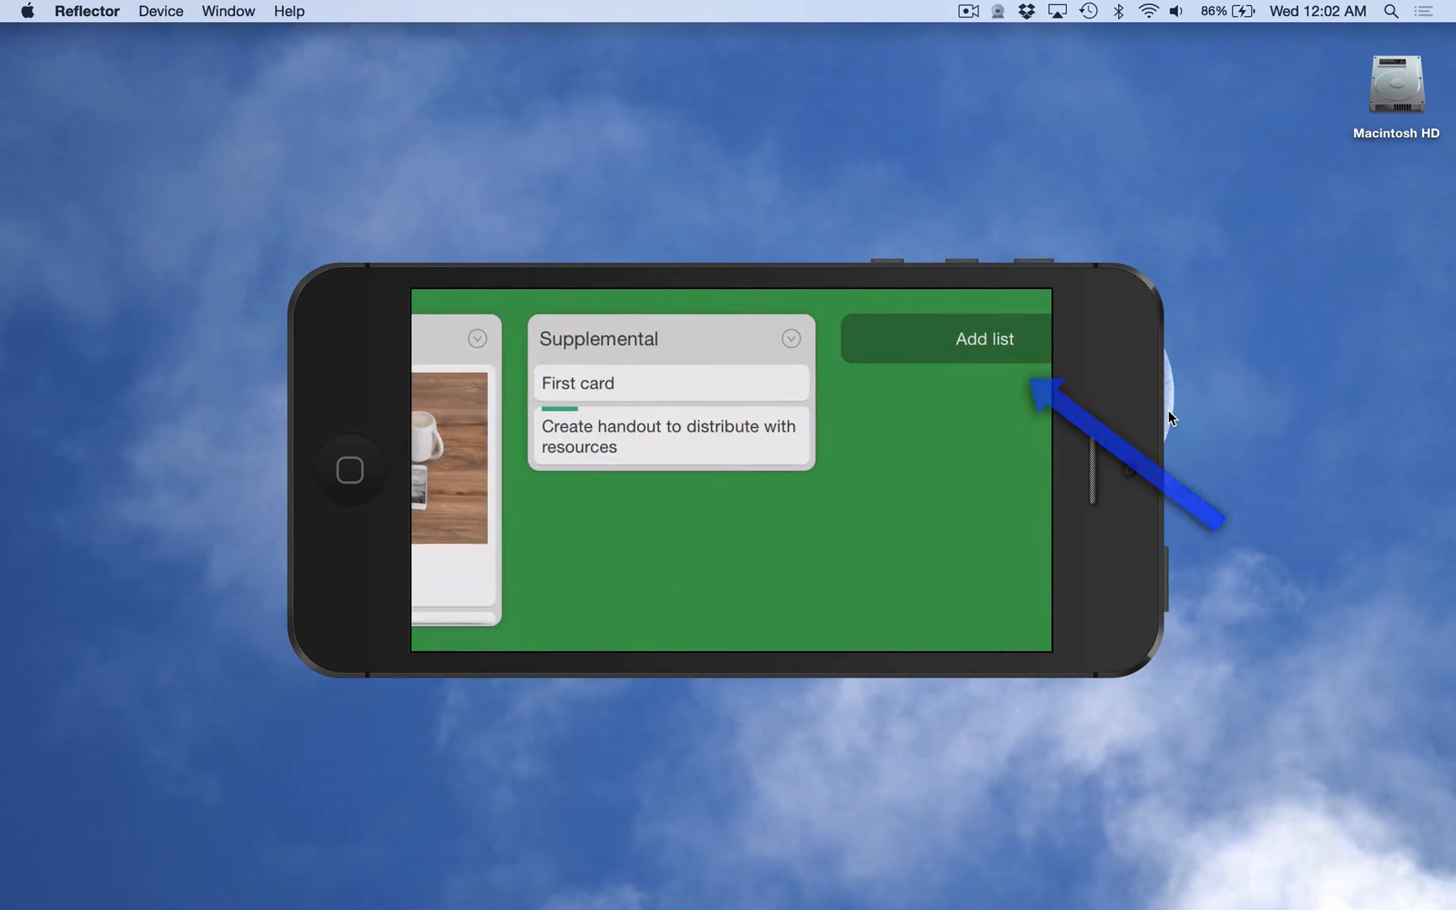
- Add an 'Extra' list holding a card named 'New card', then scroll back to Day 2
click(983, 338)
text(N)
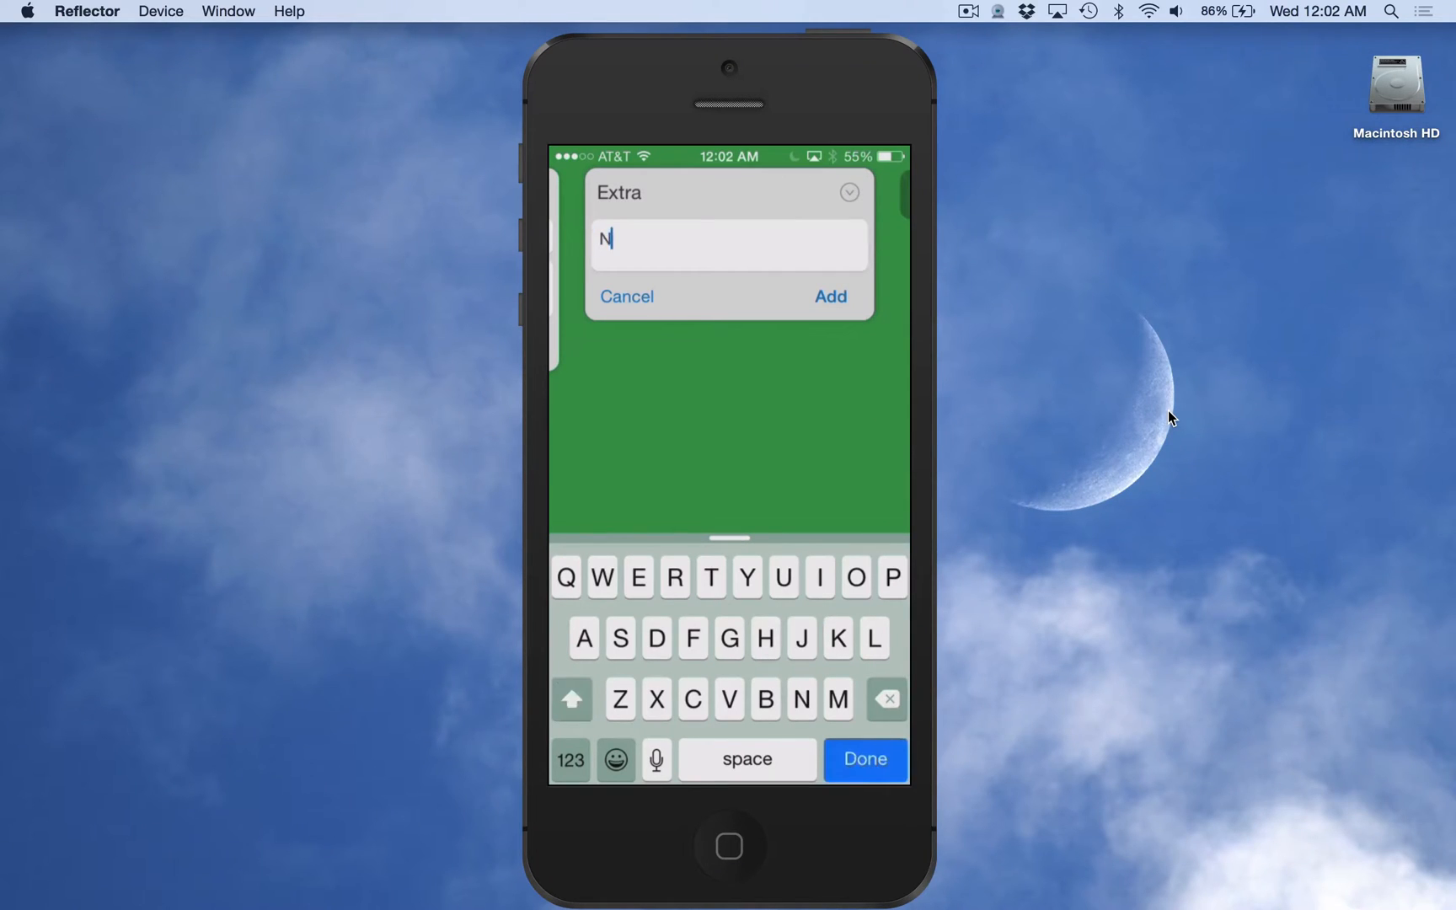
text(ew c)
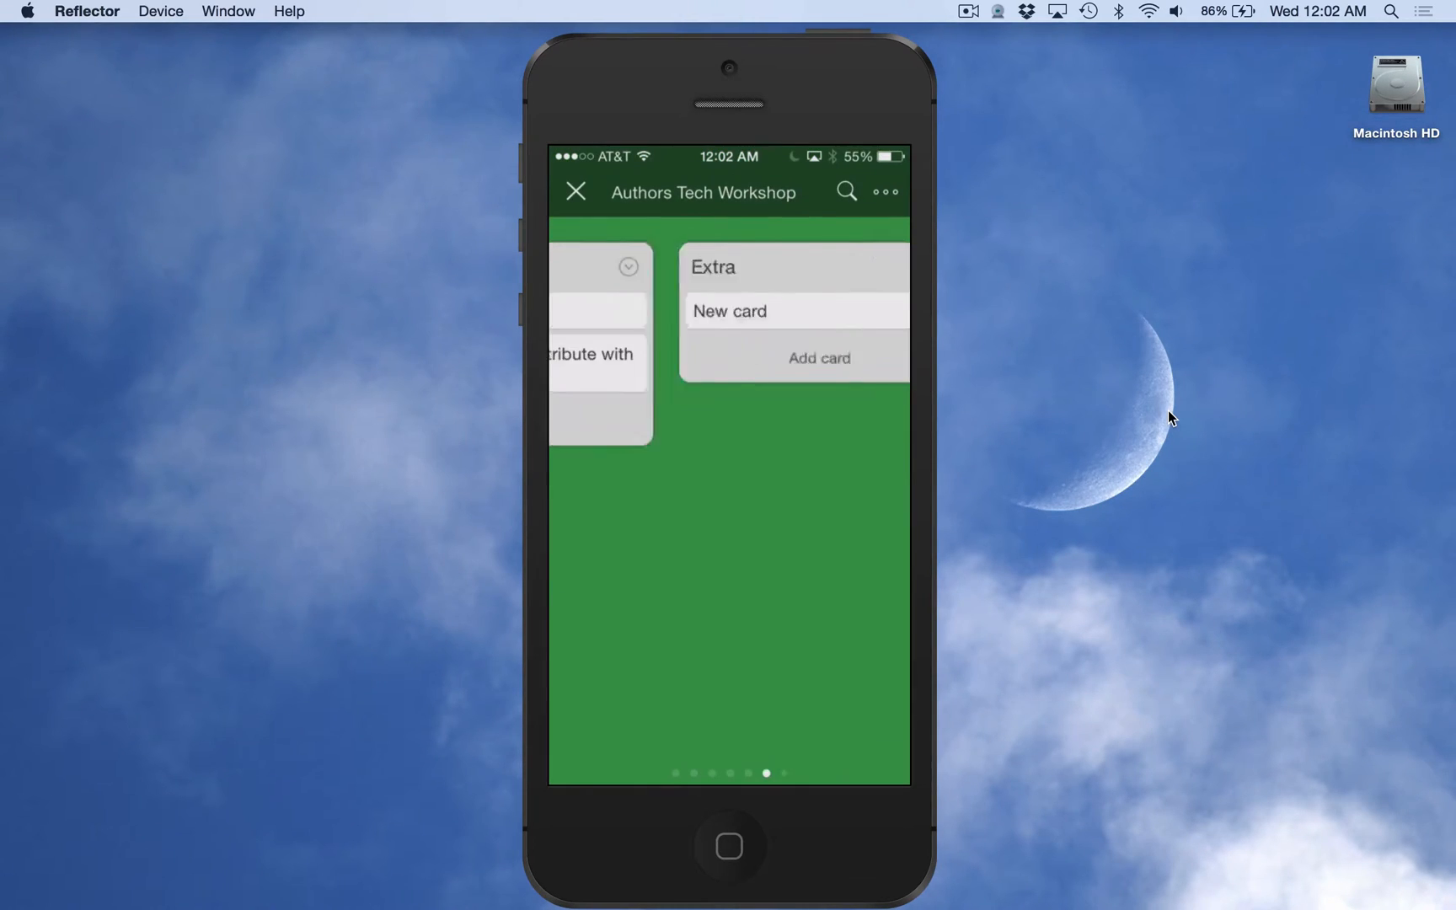
scroll(left, 3)
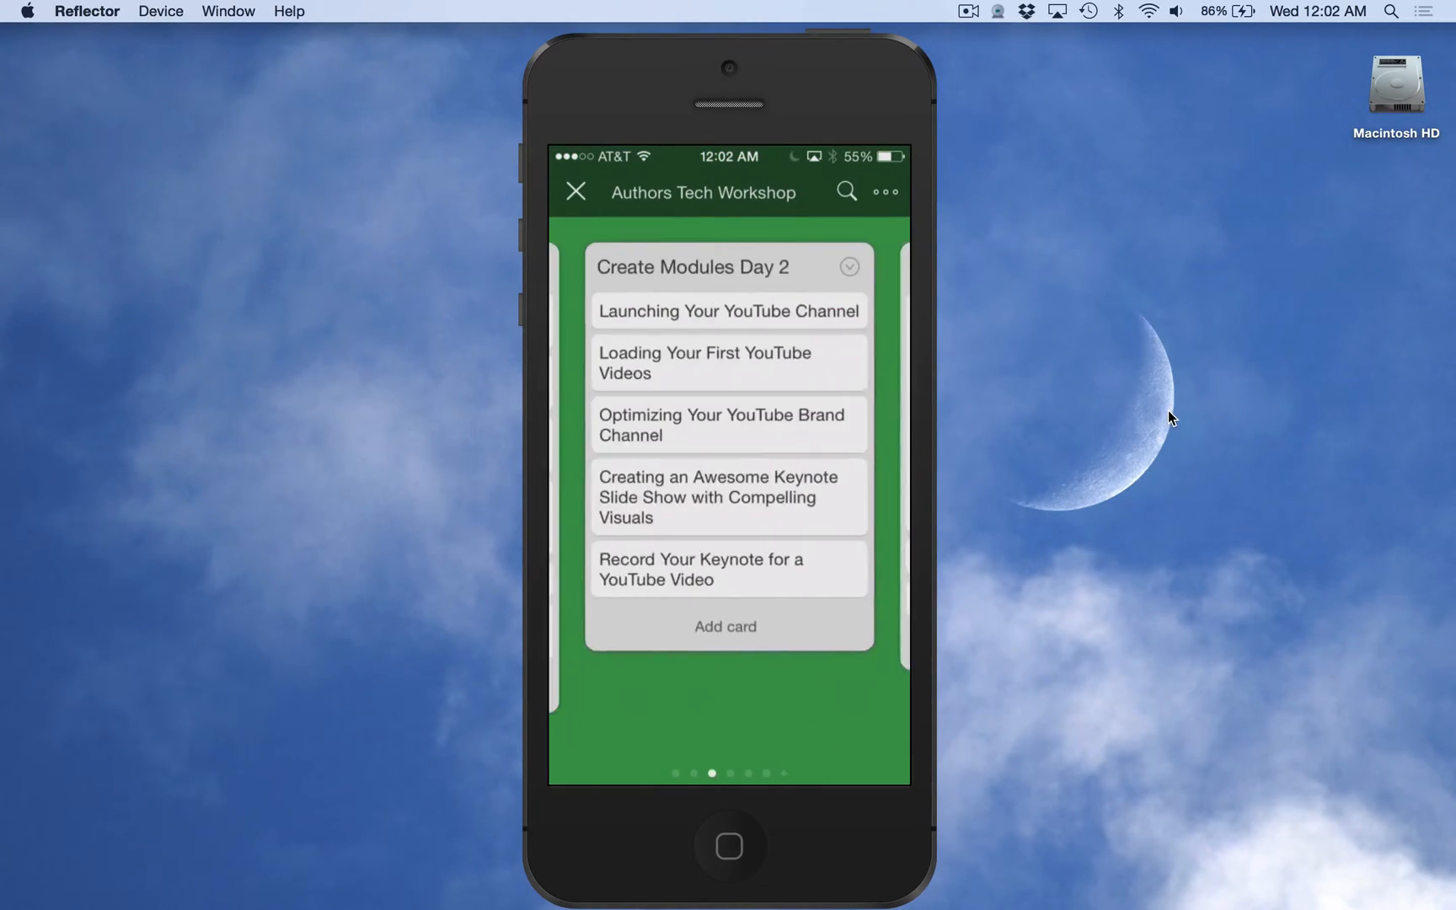